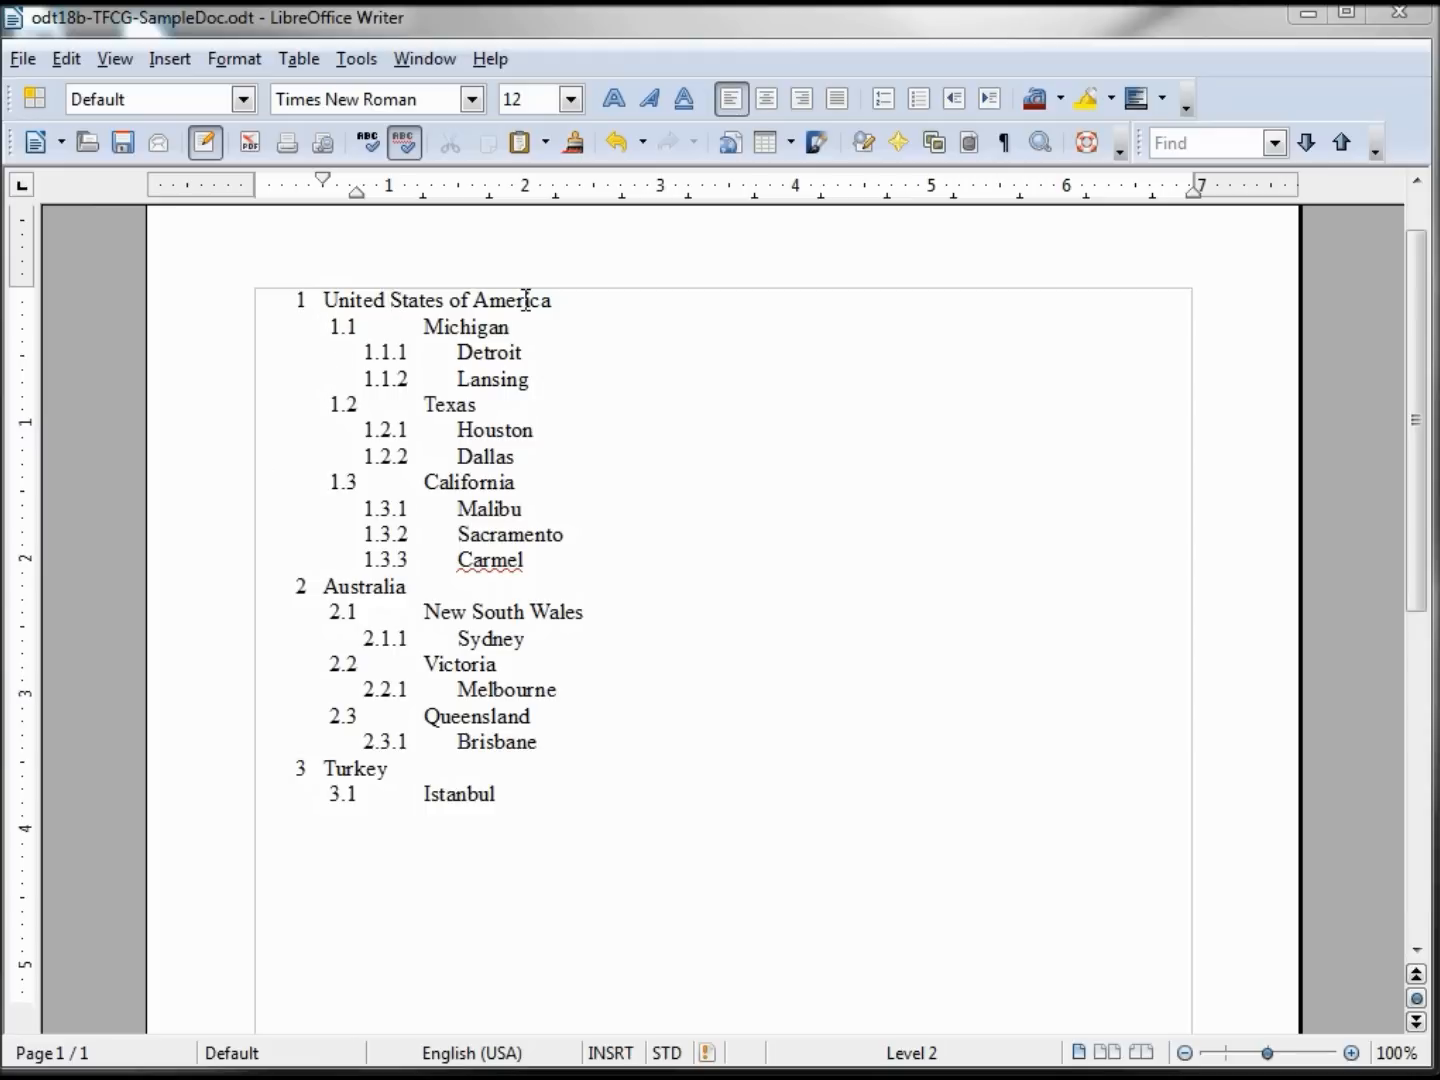
mouse_move(390, 588)
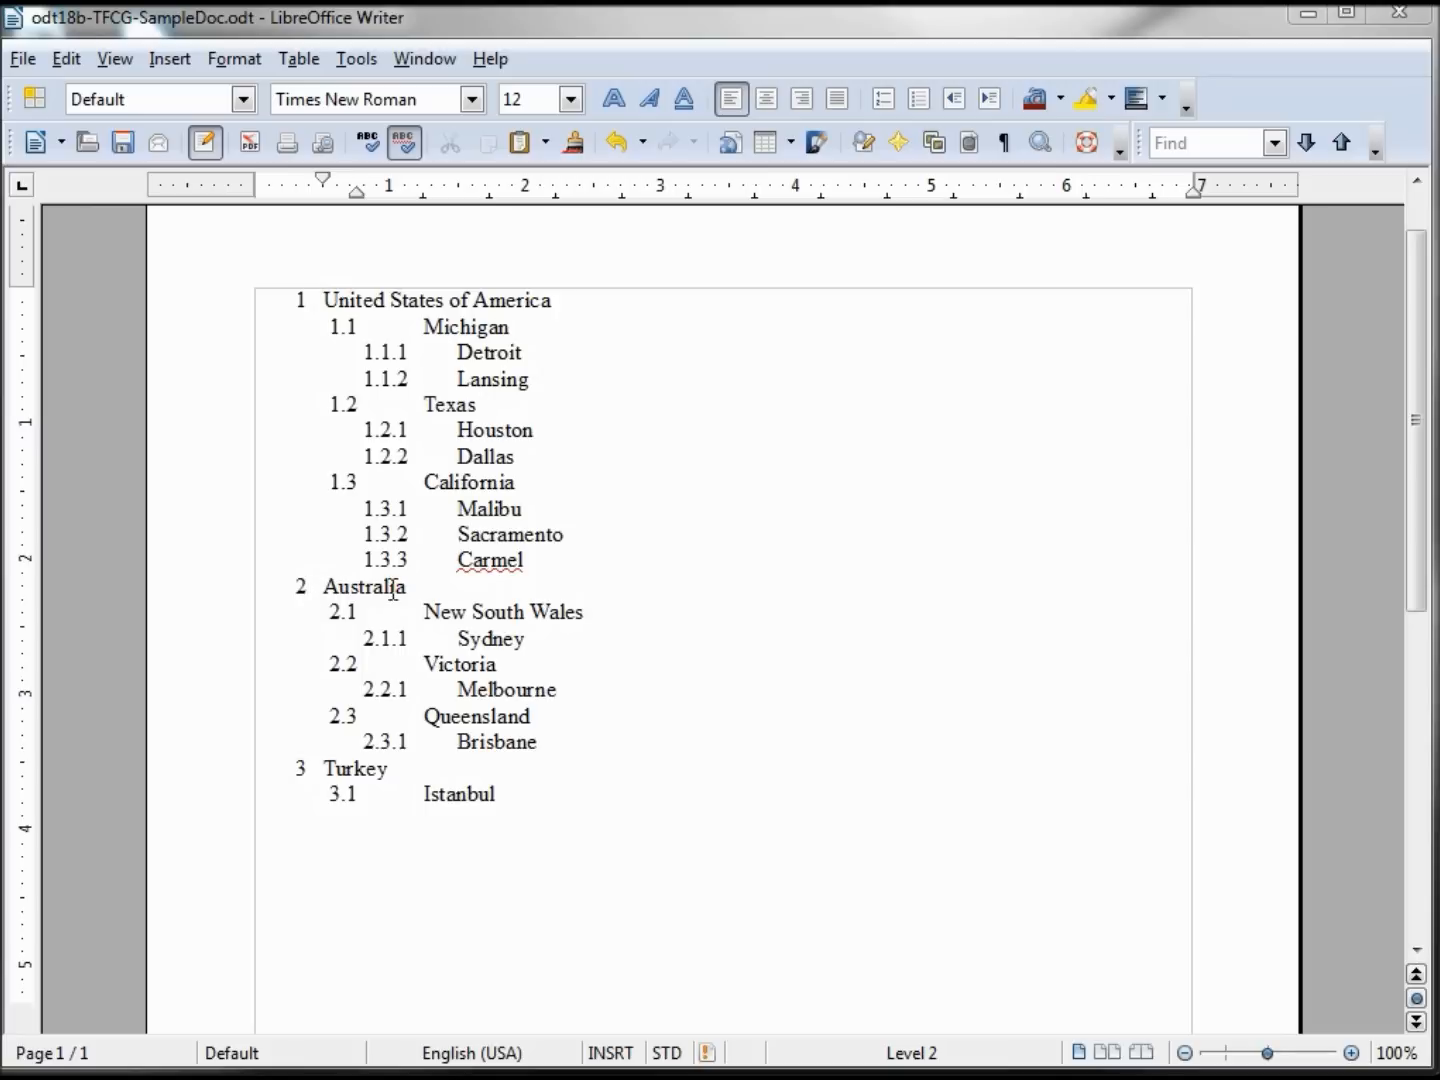
mouse_move(360, 764)
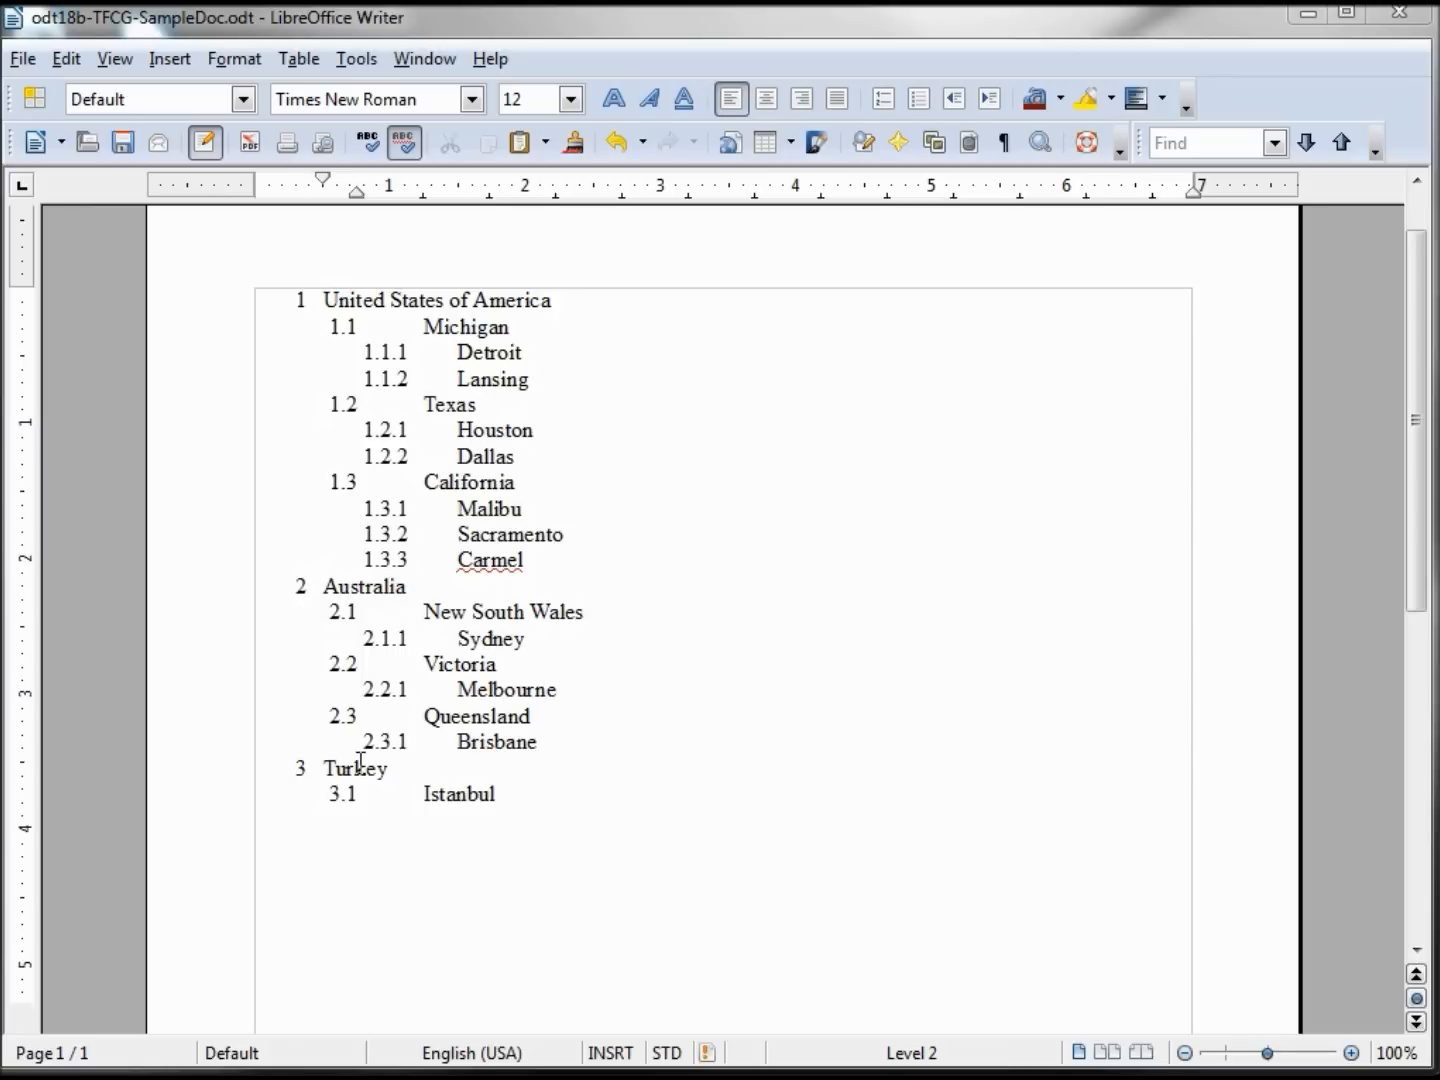
mouse_move(376, 272)
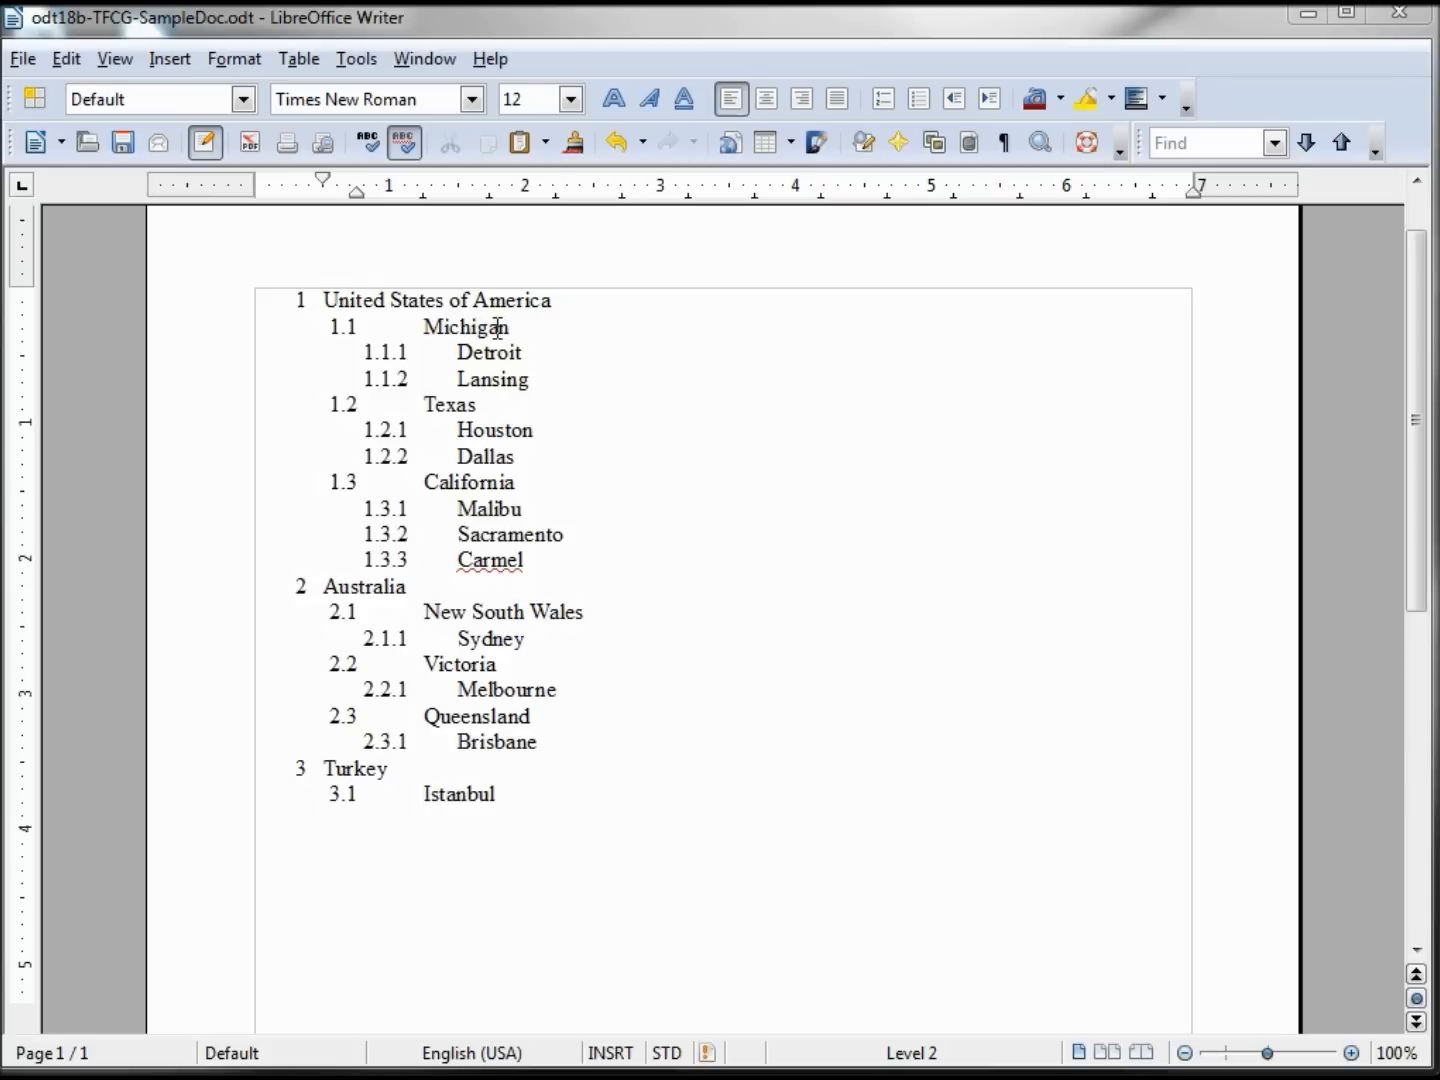
mouse_move(434, 404)
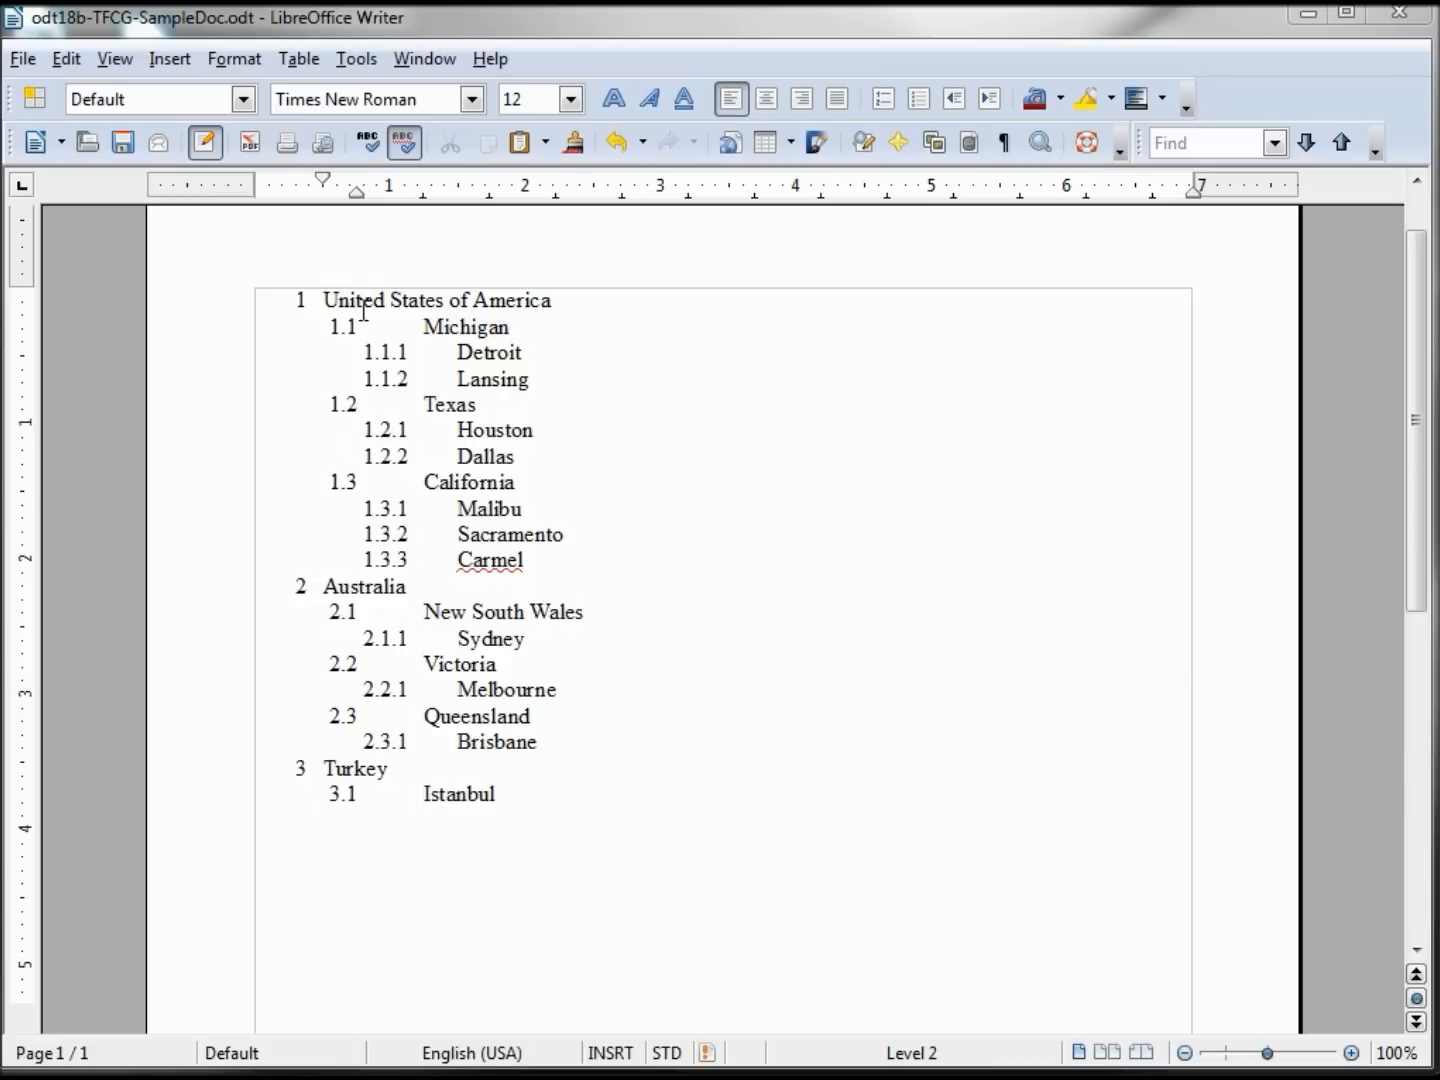
mouse_move(508, 390)
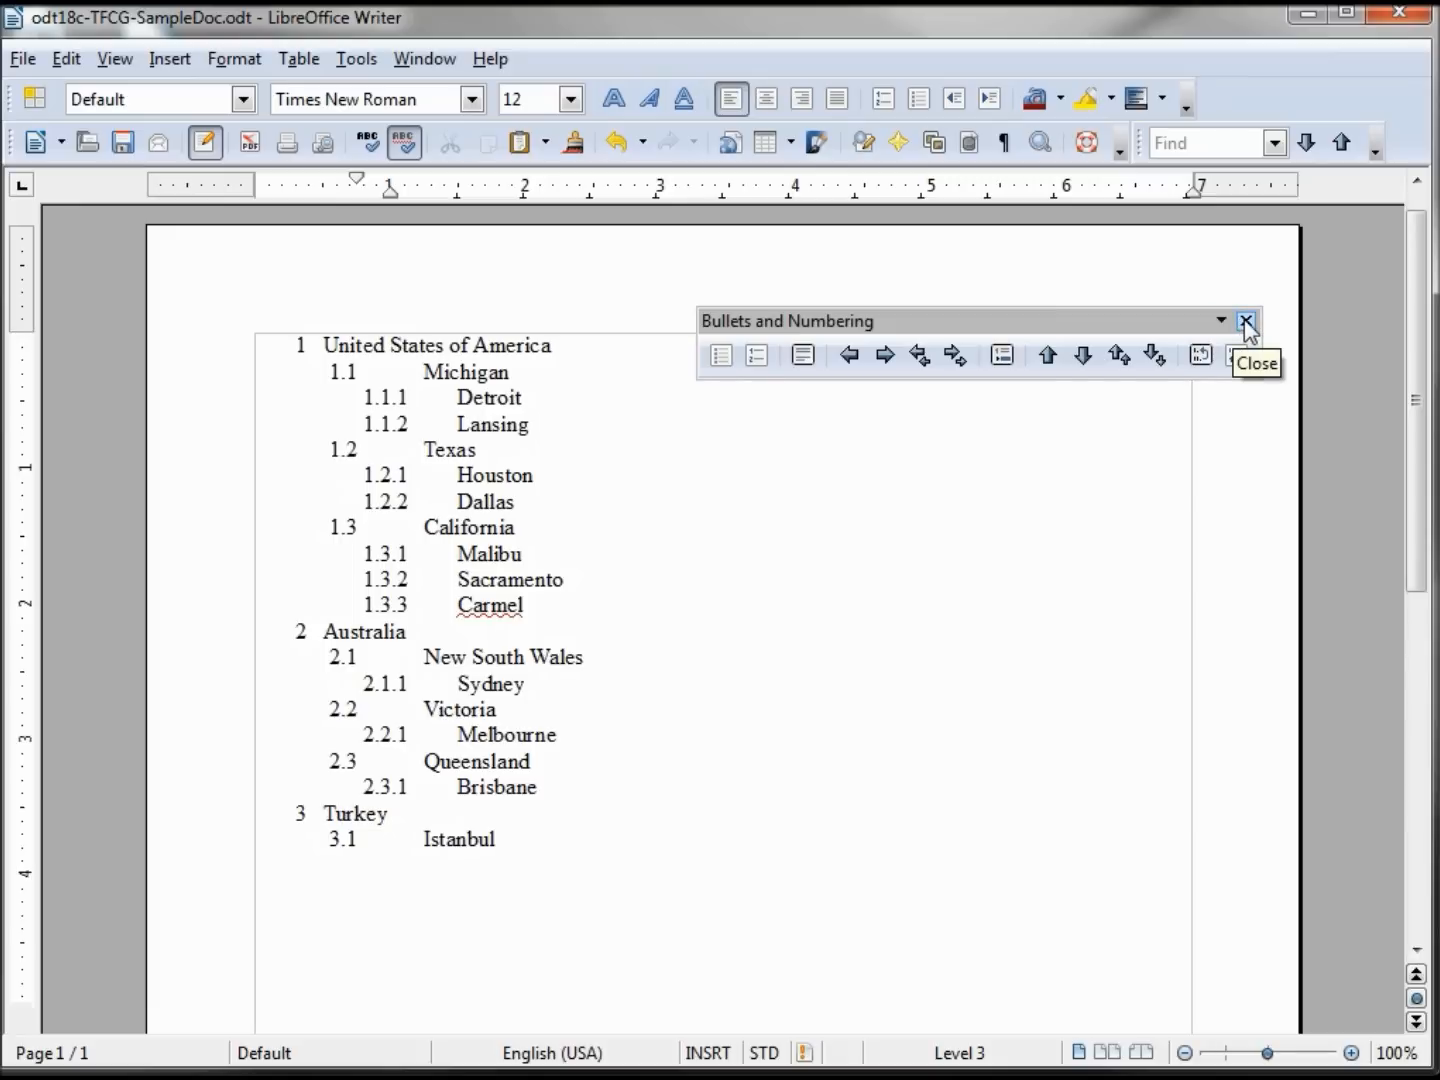
left_click(1248, 320)
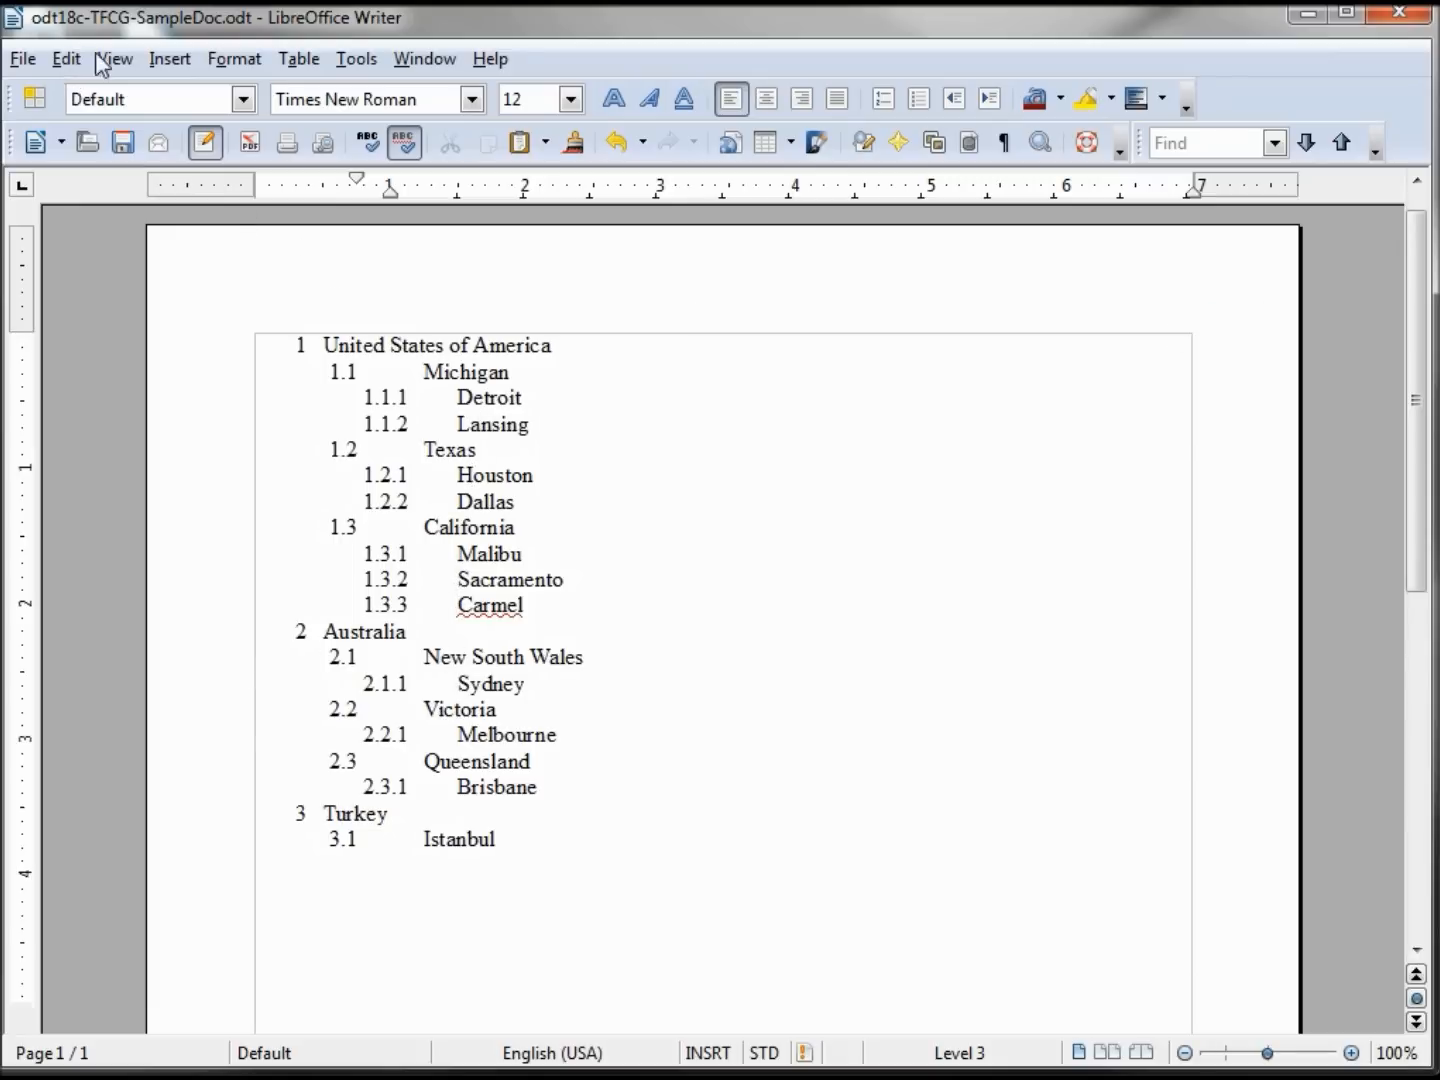
left_click(114, 58)
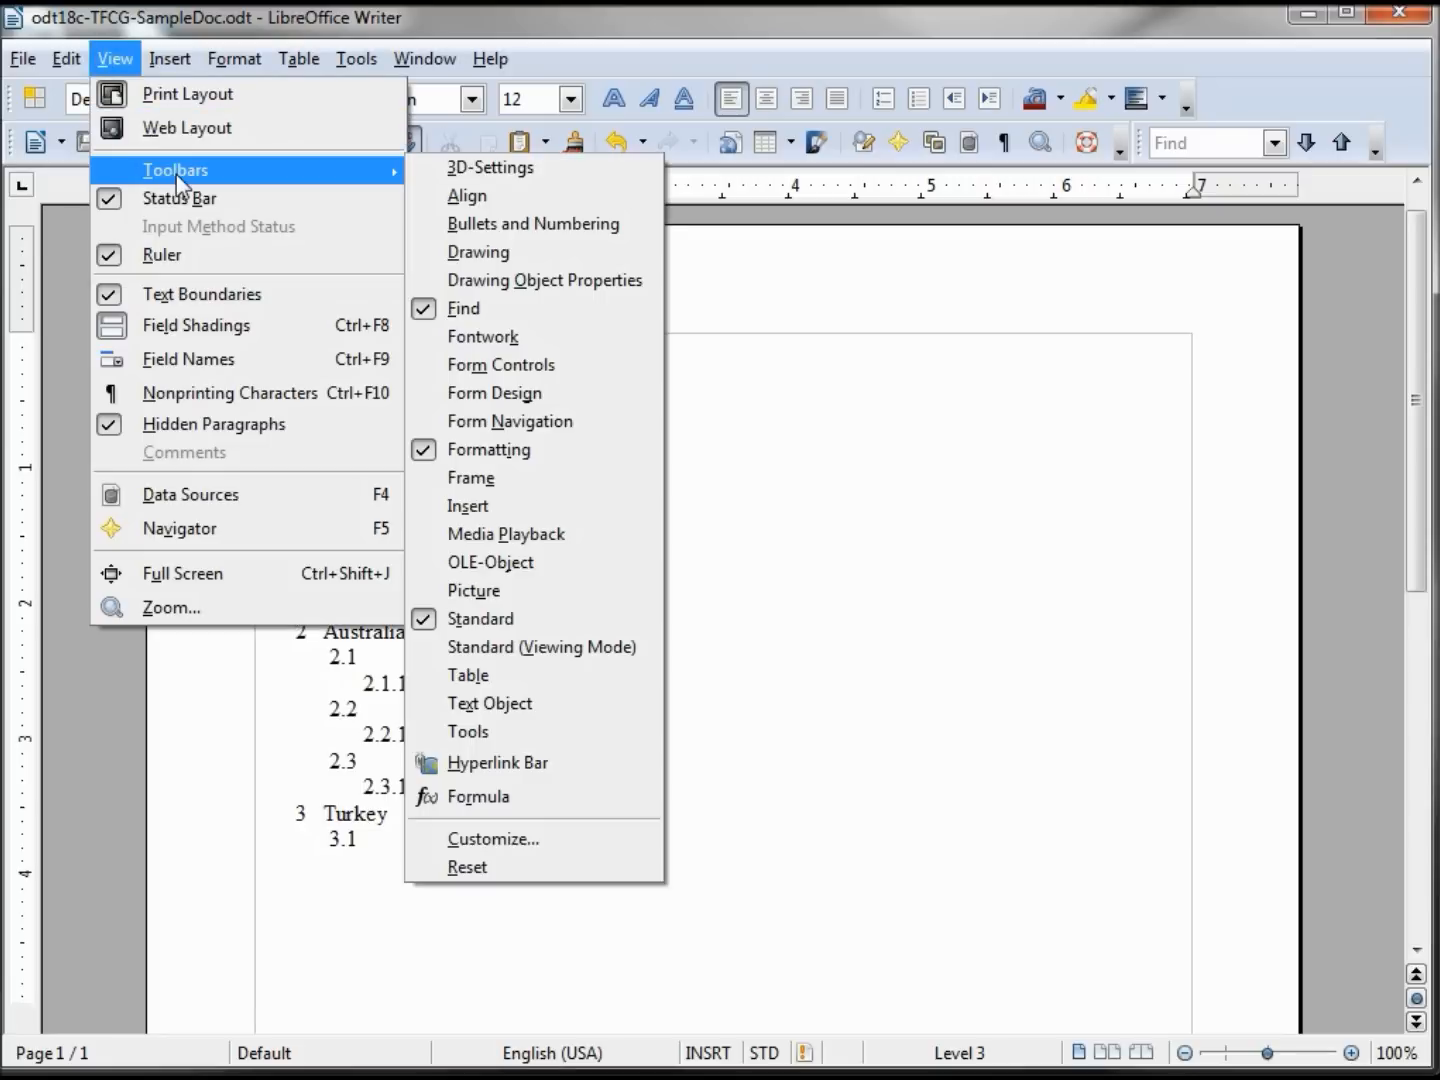
mouse_move(510, 224)
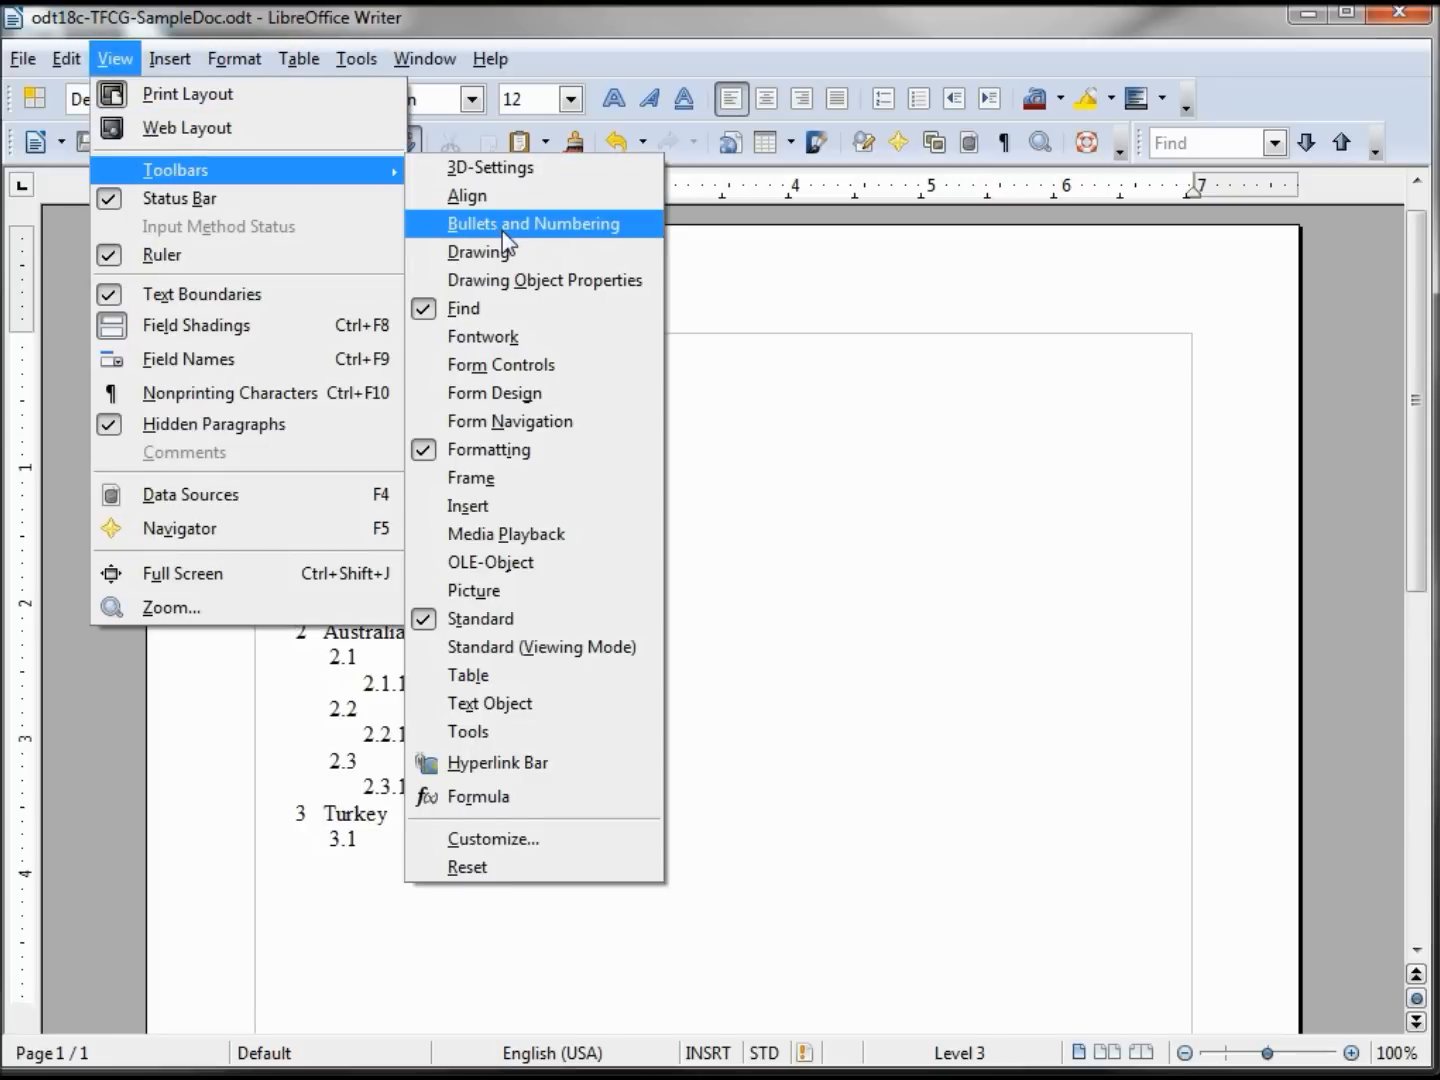
left_click(534, 224)
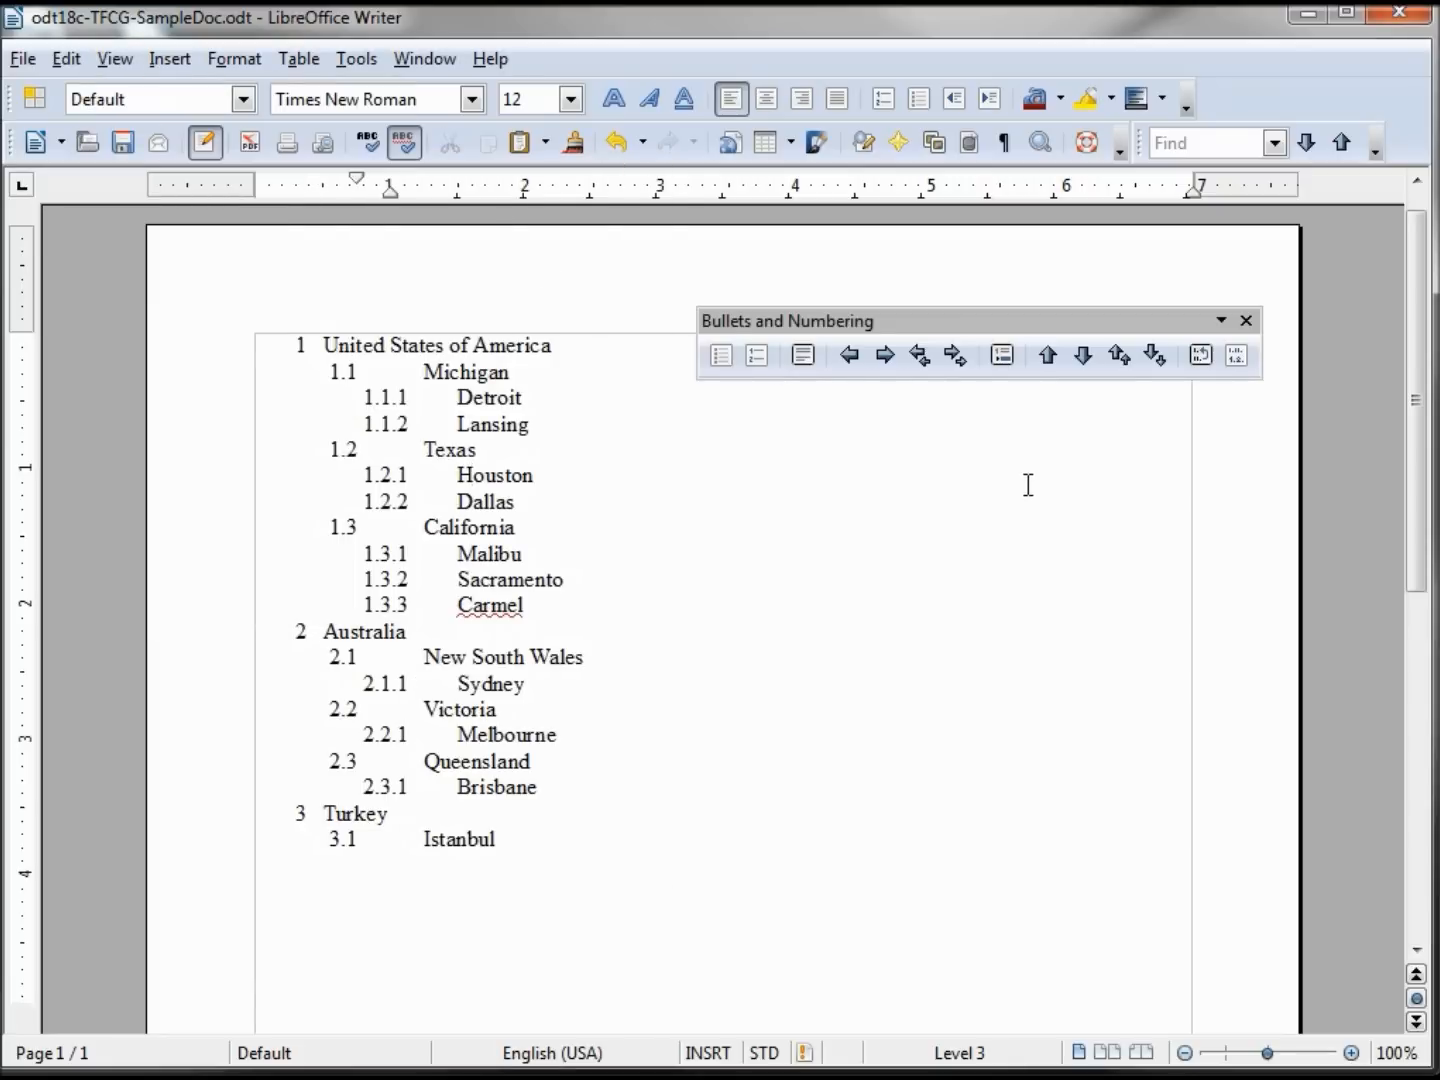
mouse_move(1038, 446)
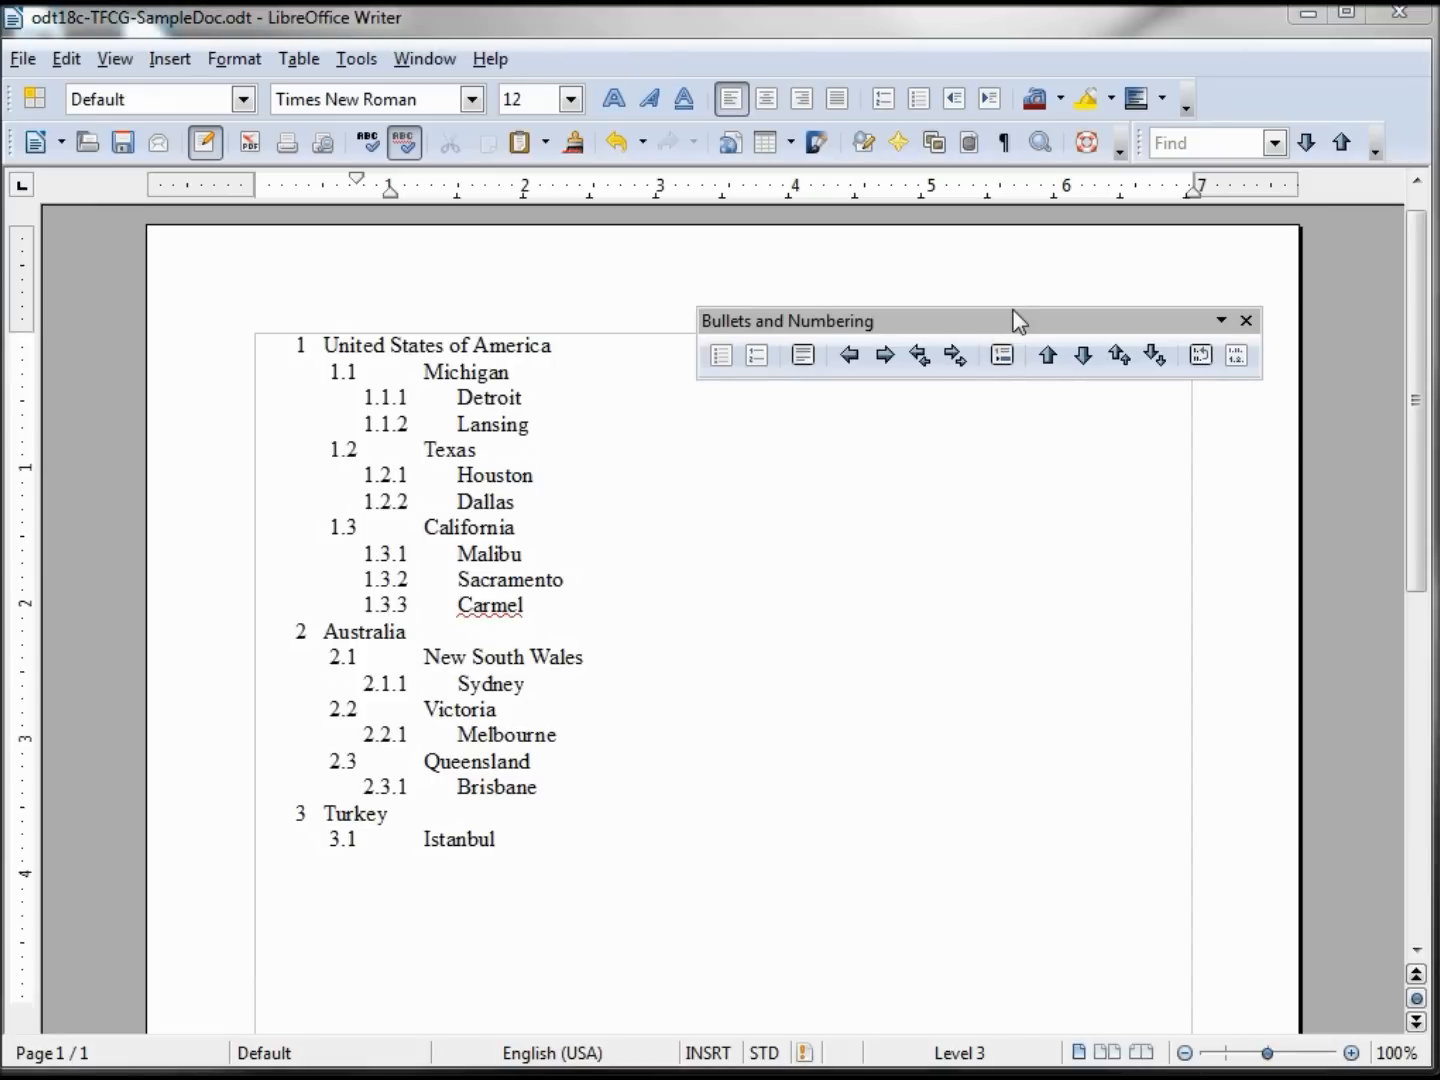
mouse_move(1236, 356)
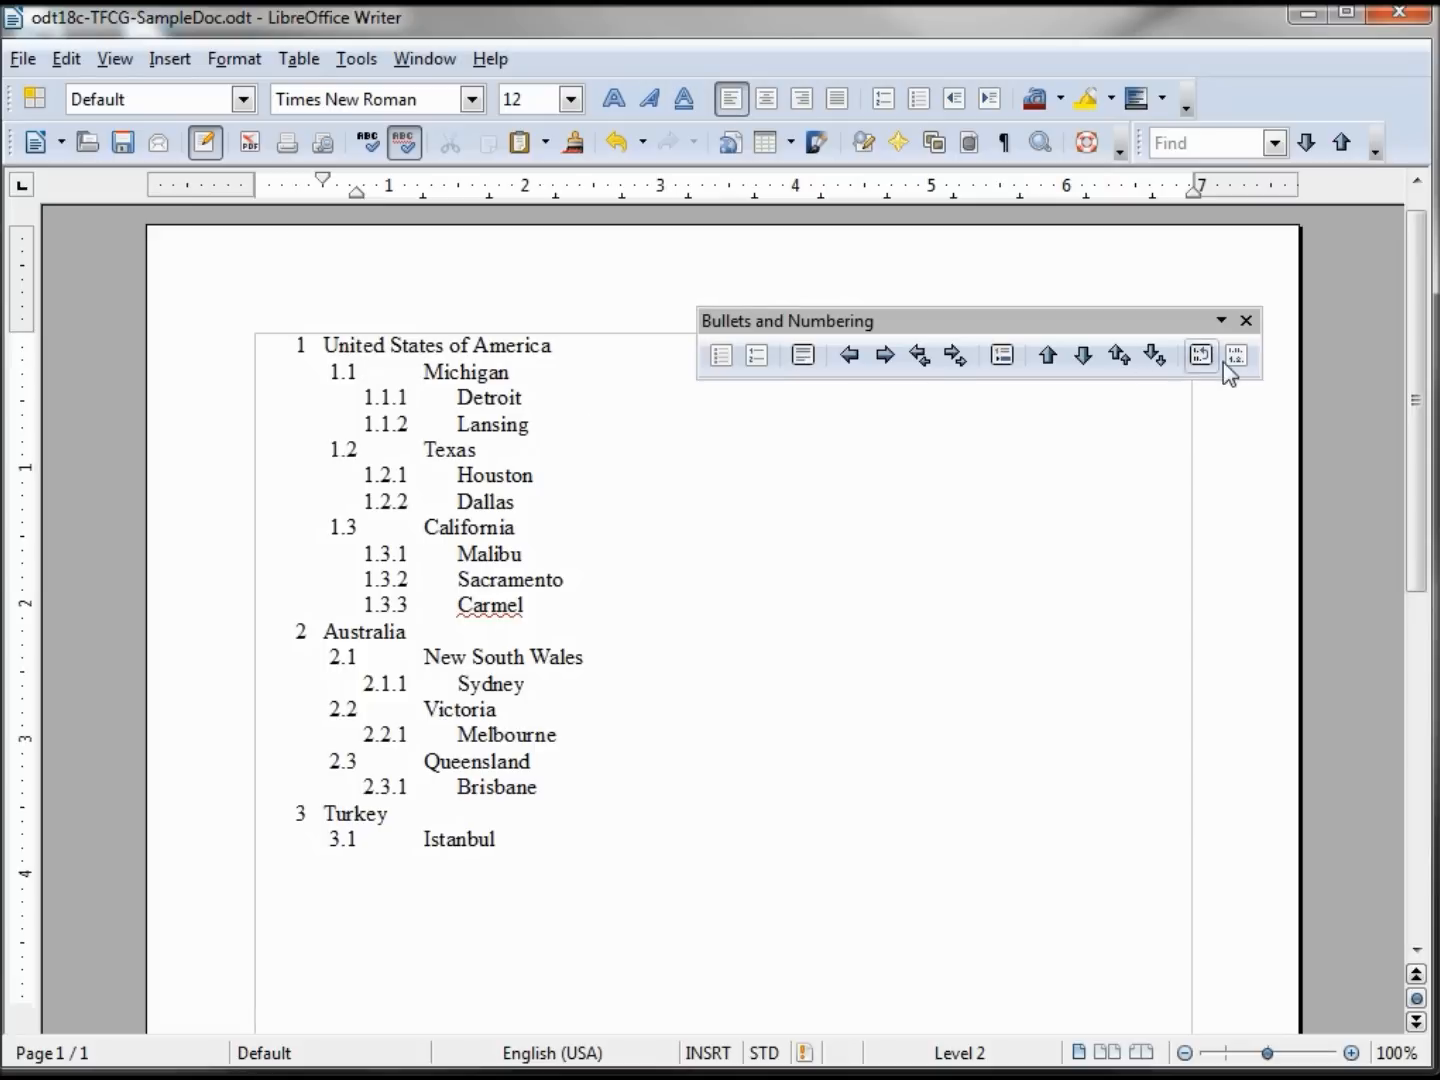
mouse_move(1236, 356)
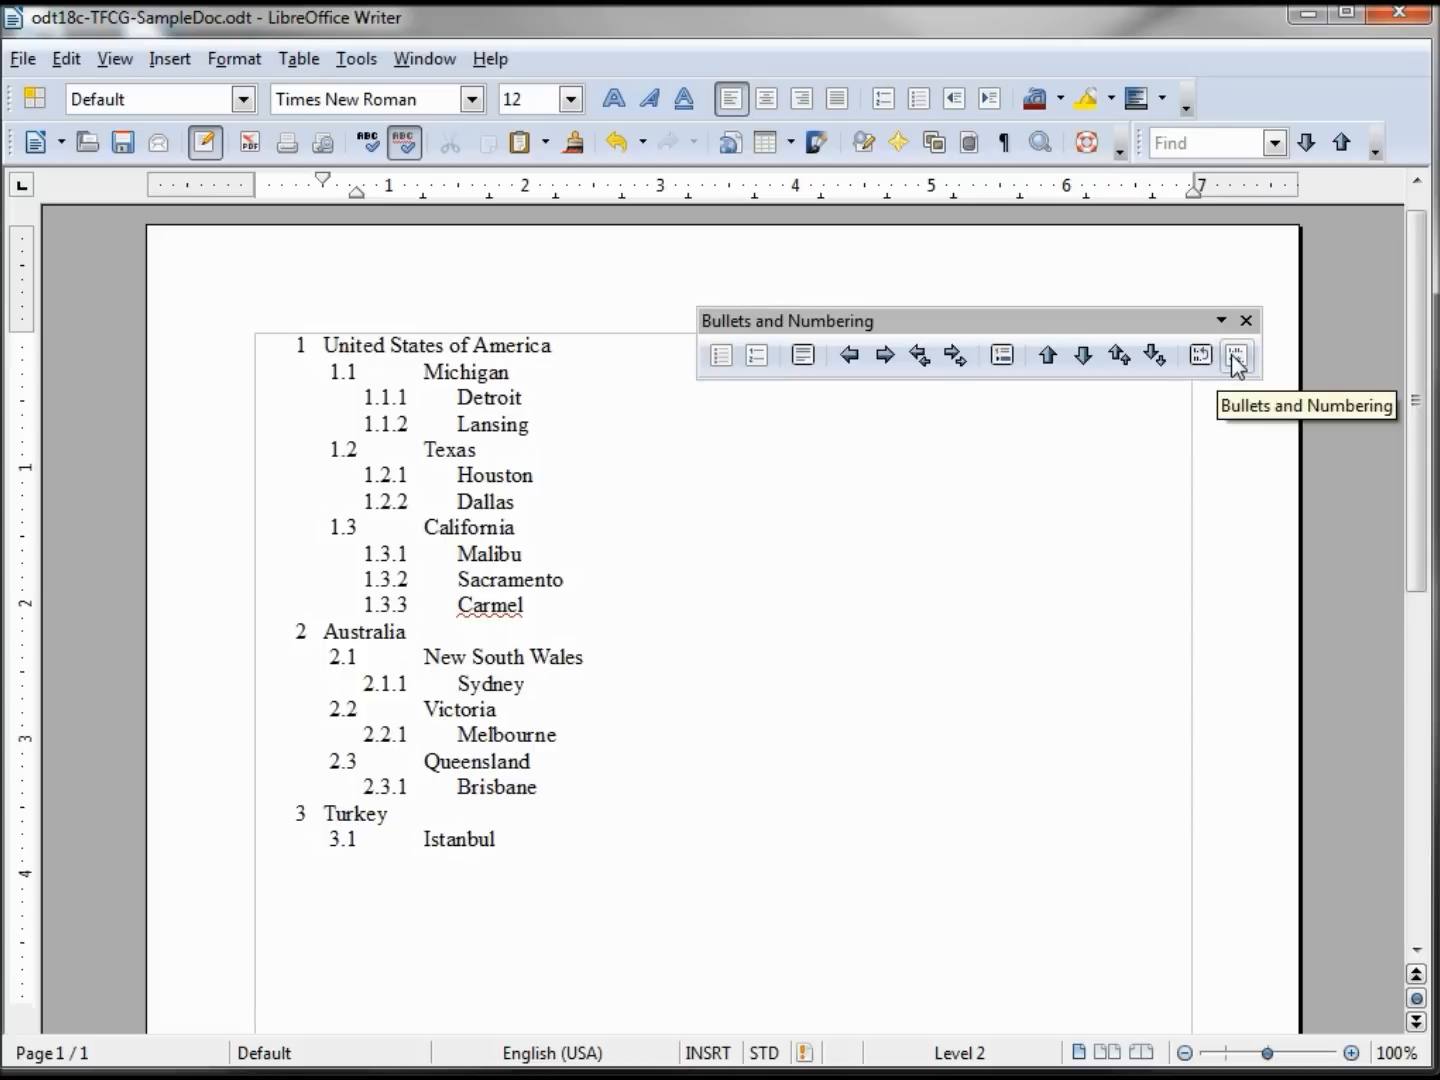
Step: Give the second-level items (Michigan, Texas, New South Wales) solid large square bullets
left_click(1236, 356)
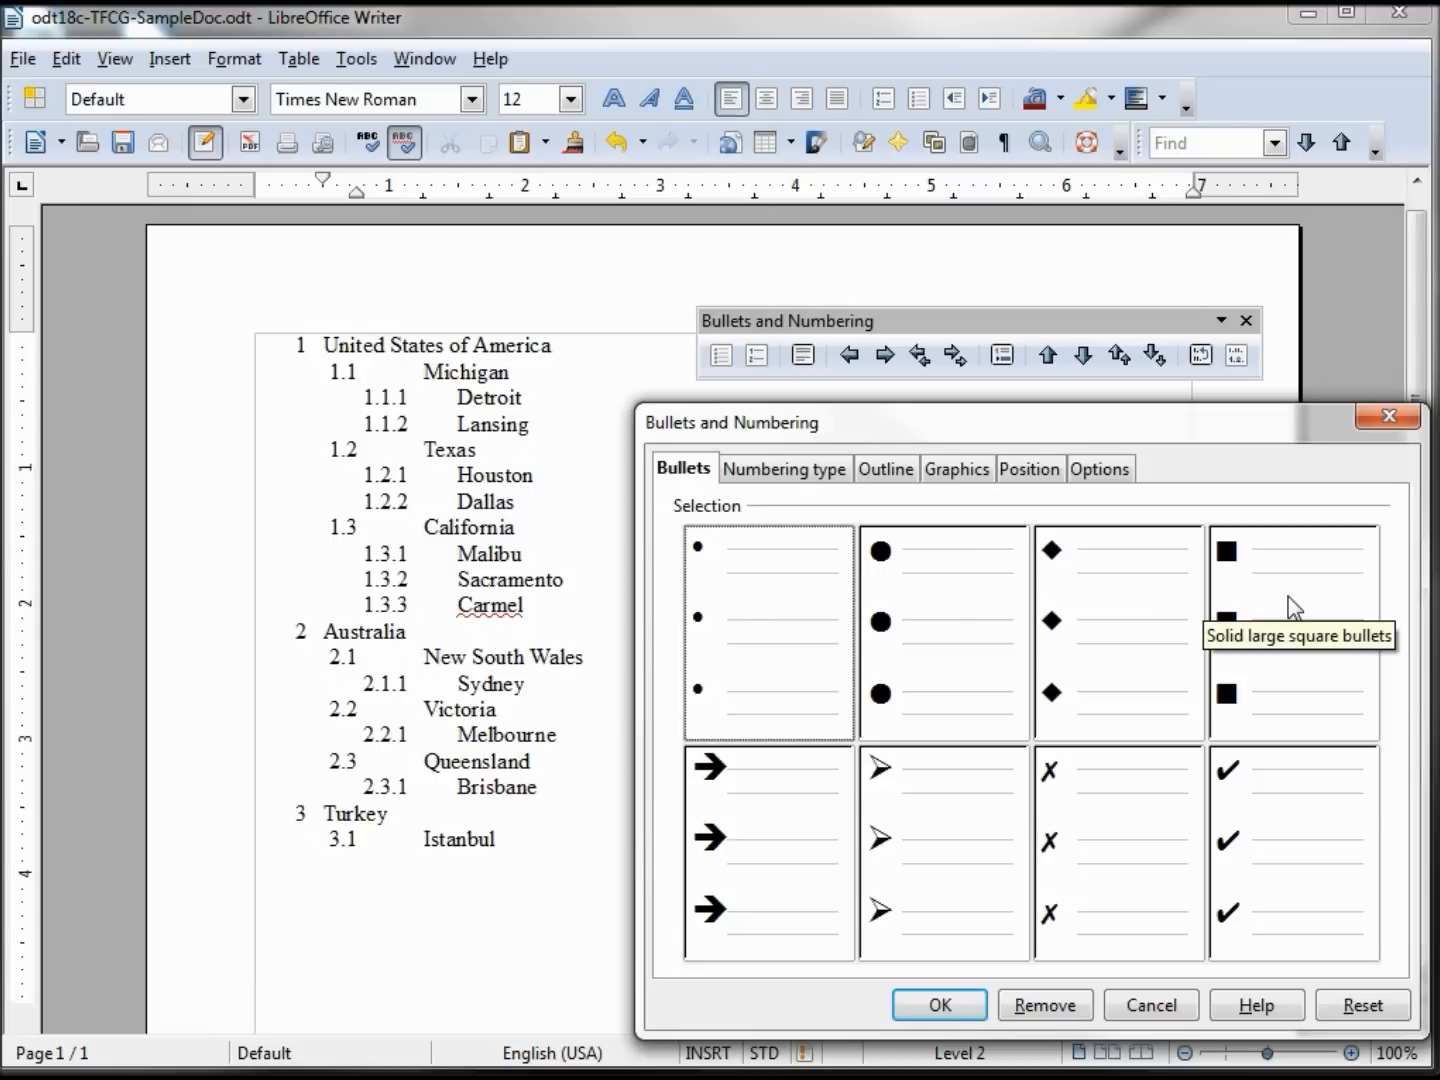
left_click(1292, 632)
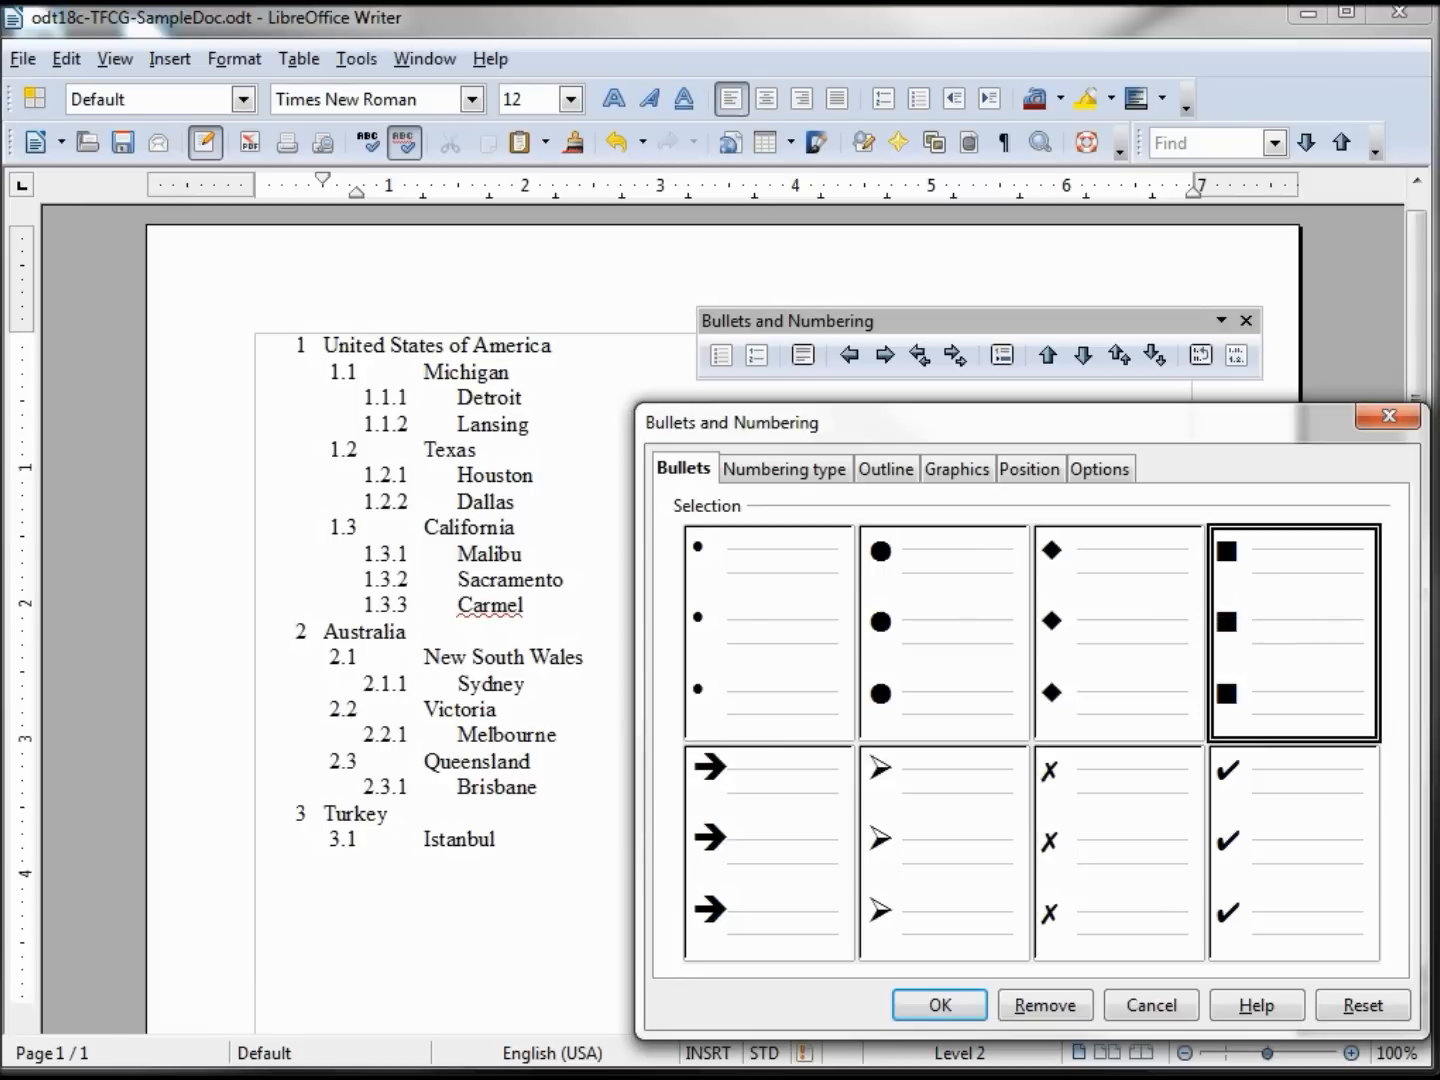
left_click(936, 1004)
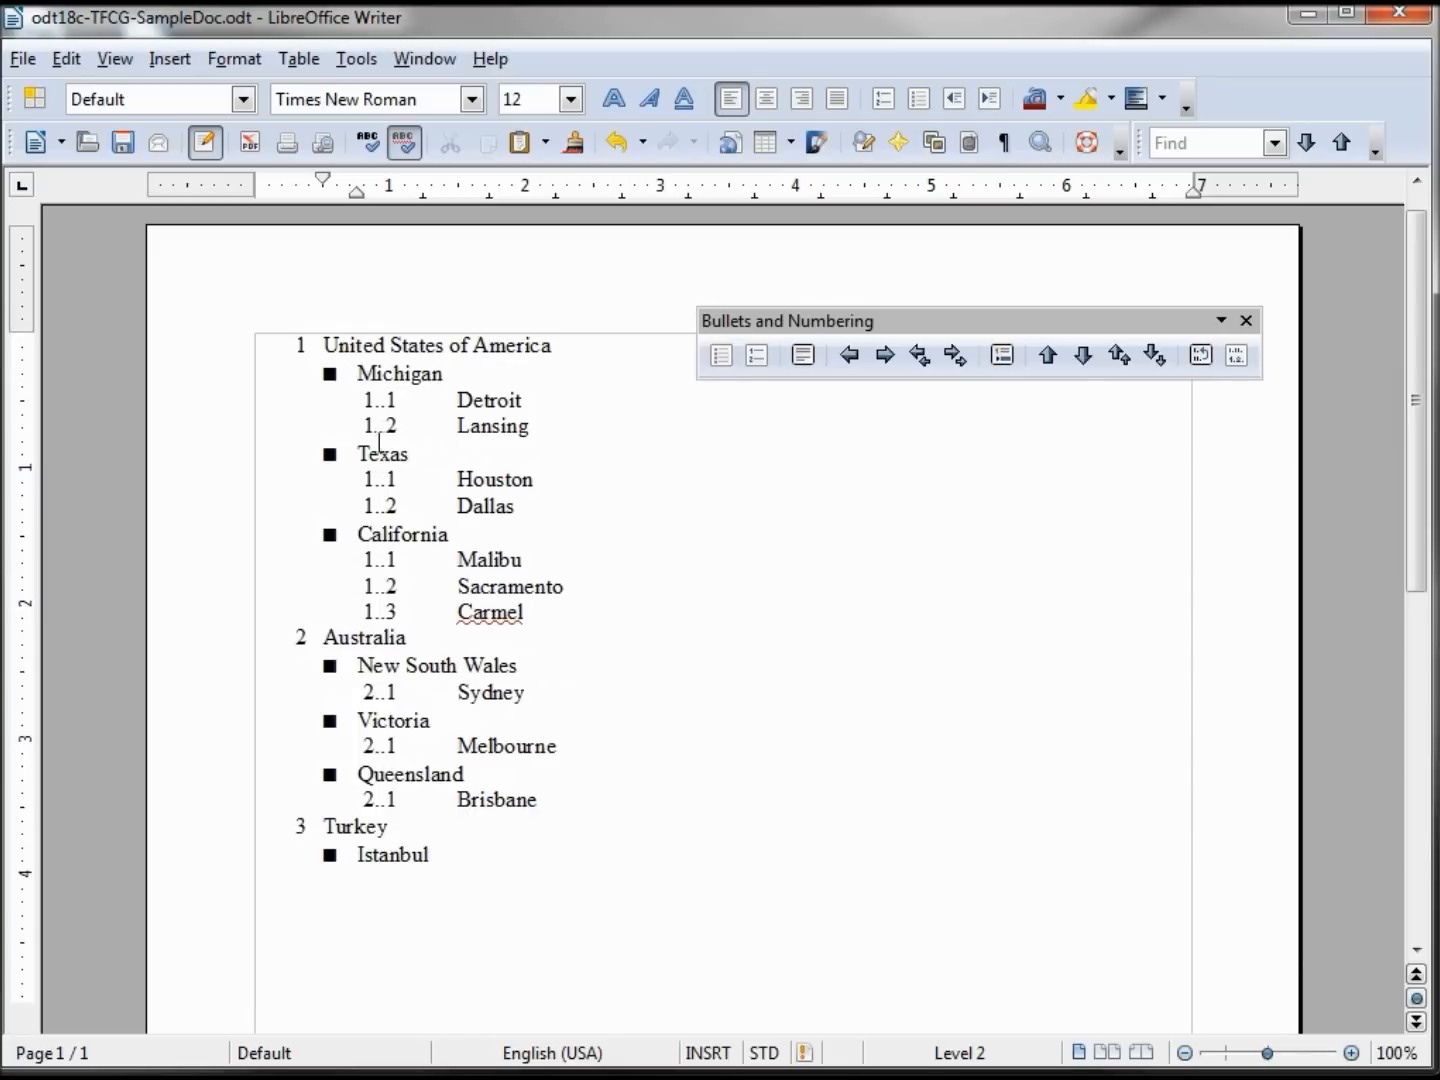
mouse_move(388, 372)
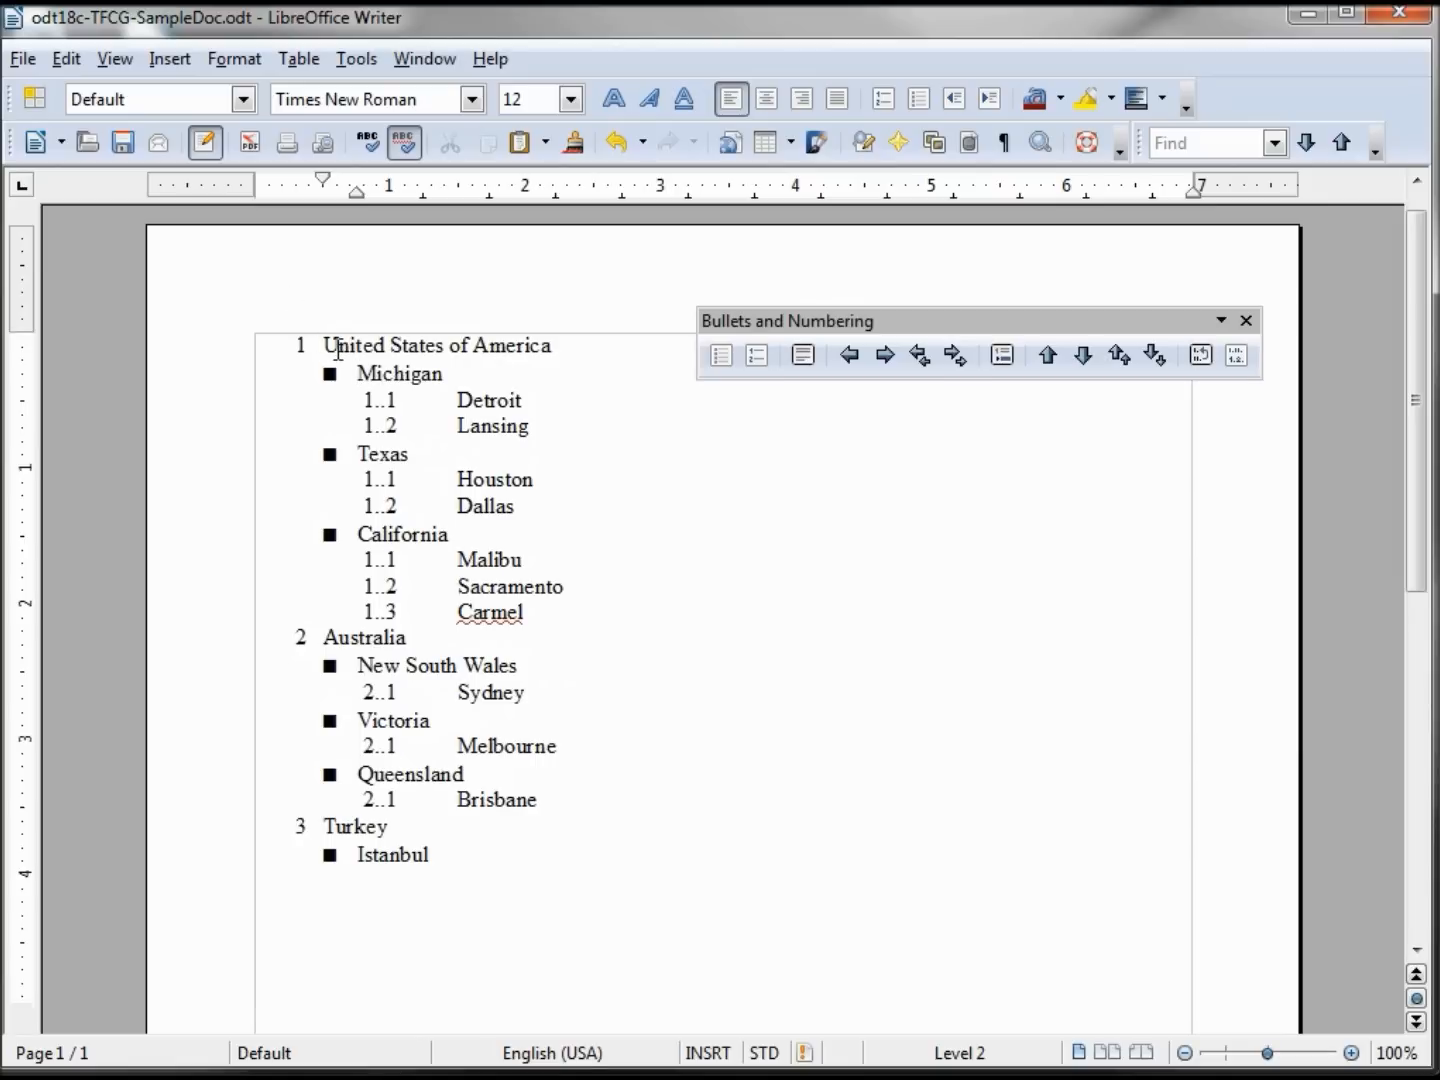
mouse_move(364, 380)
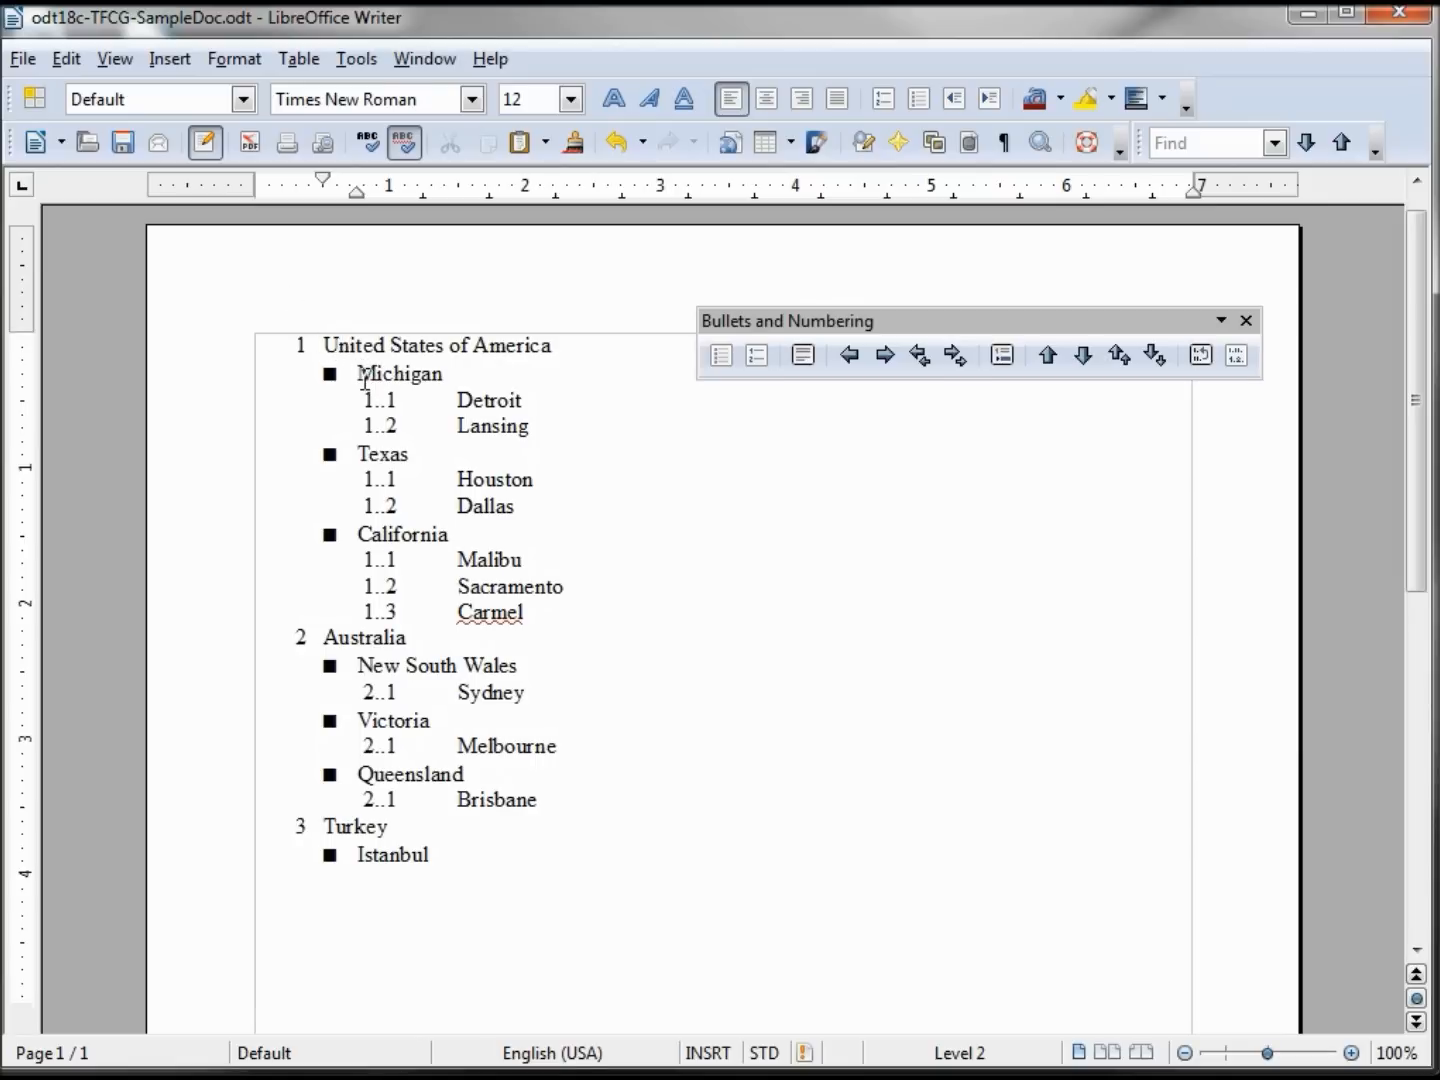
mouse_move(384, 372)
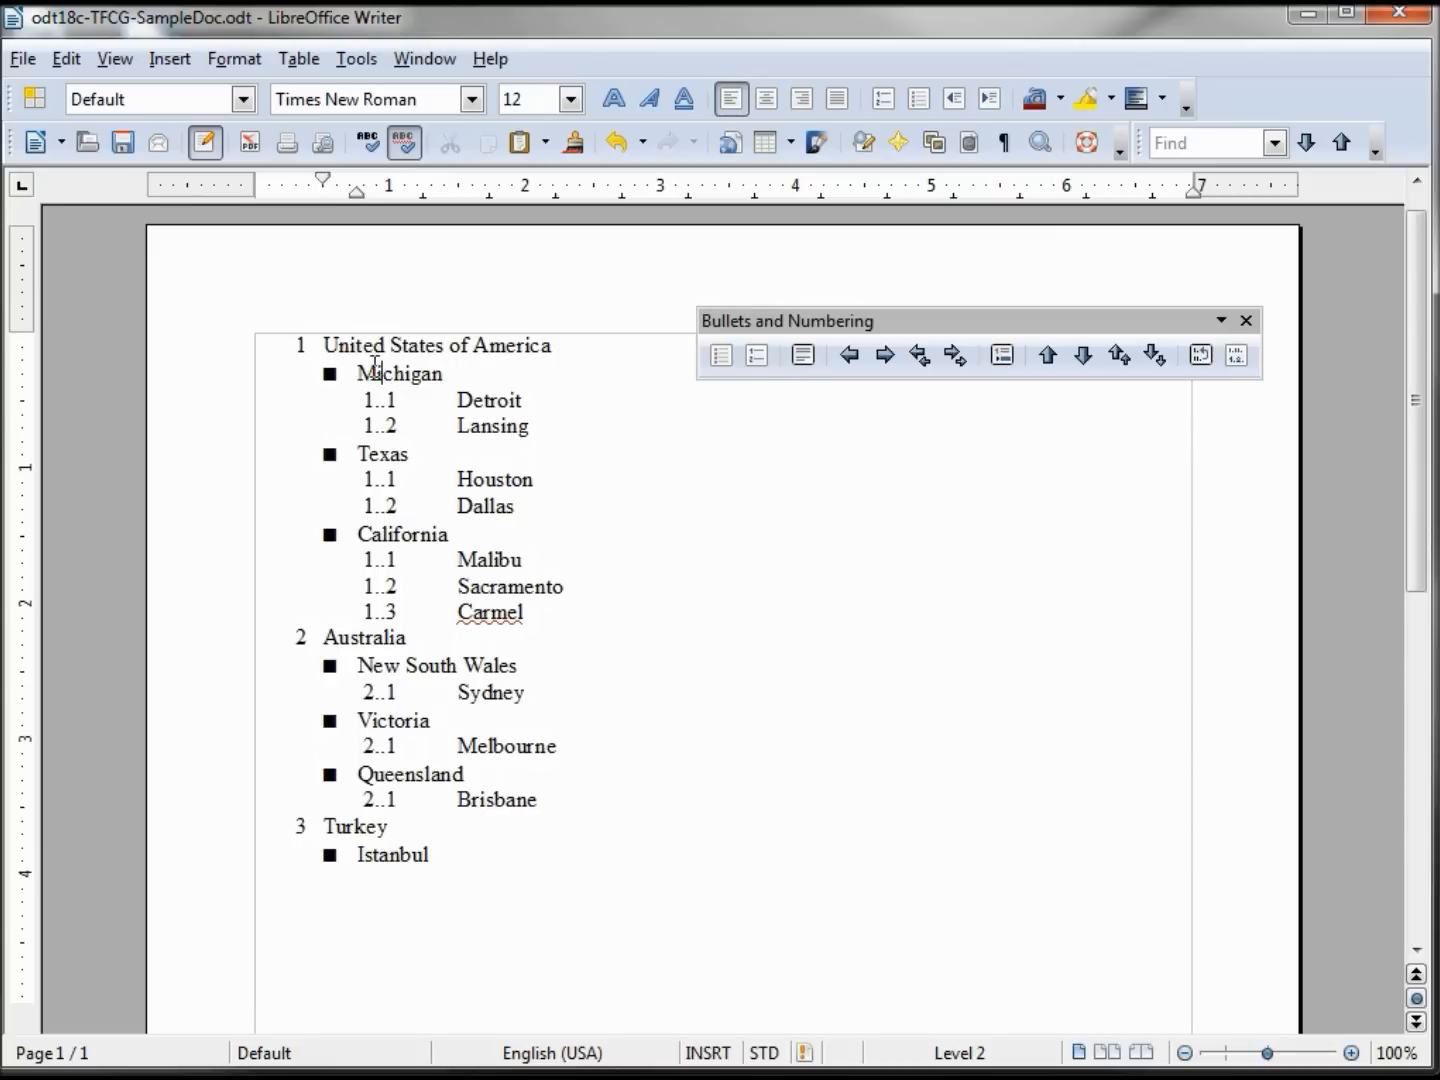
mouse_move(1236, 356)
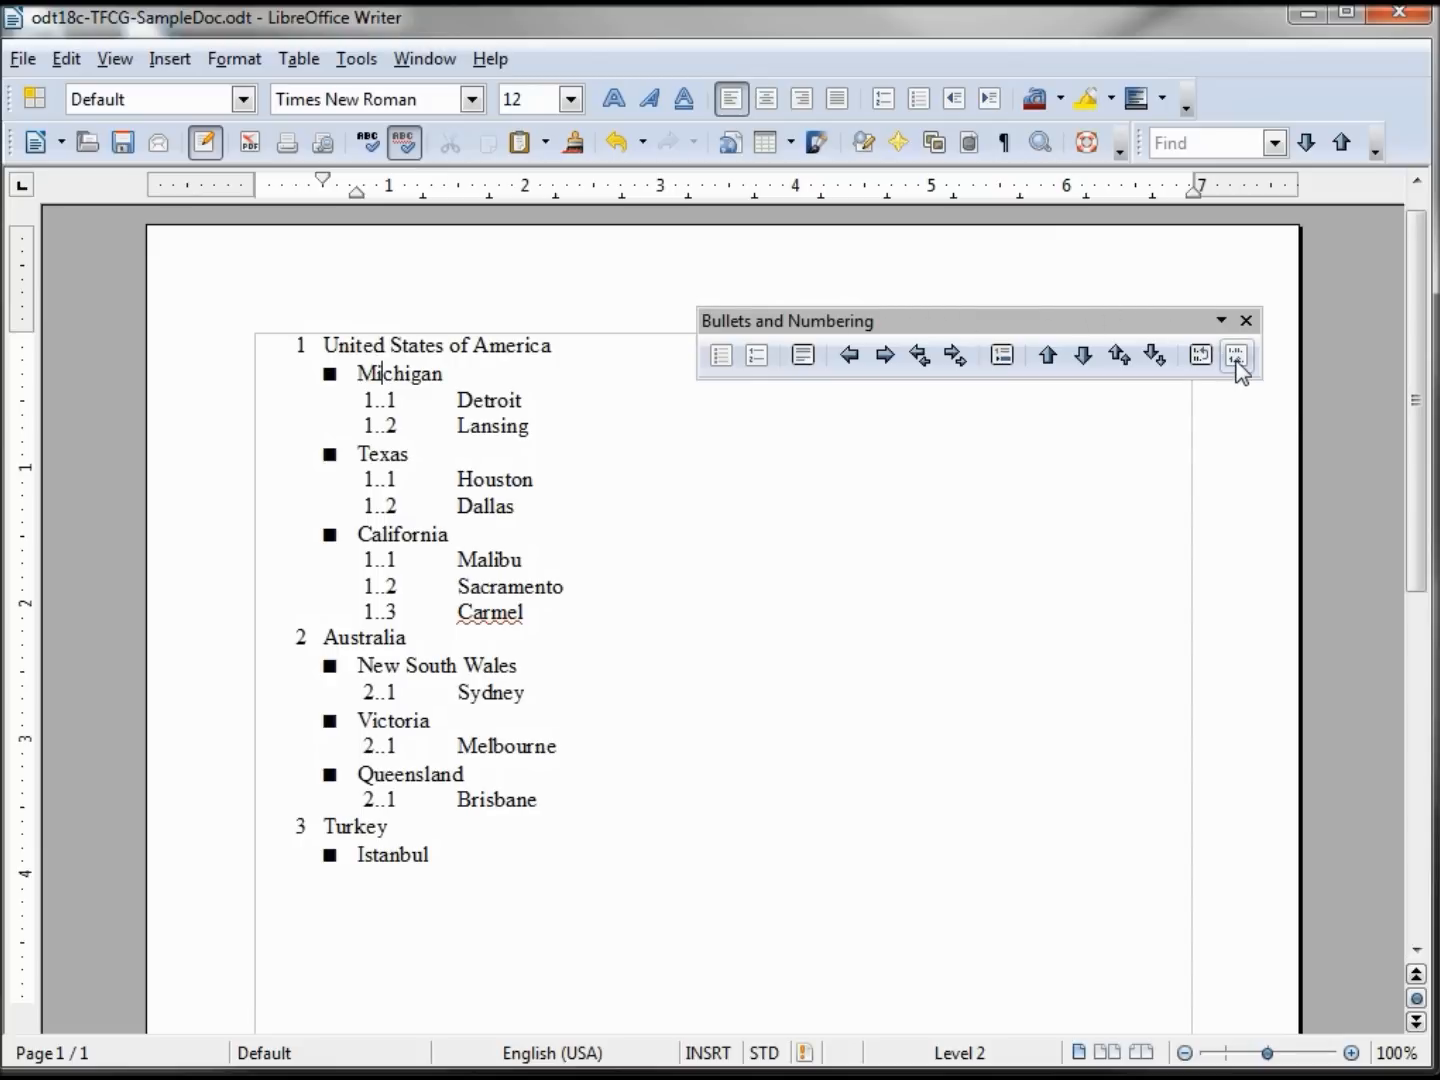
mouse_move(1236, 356)
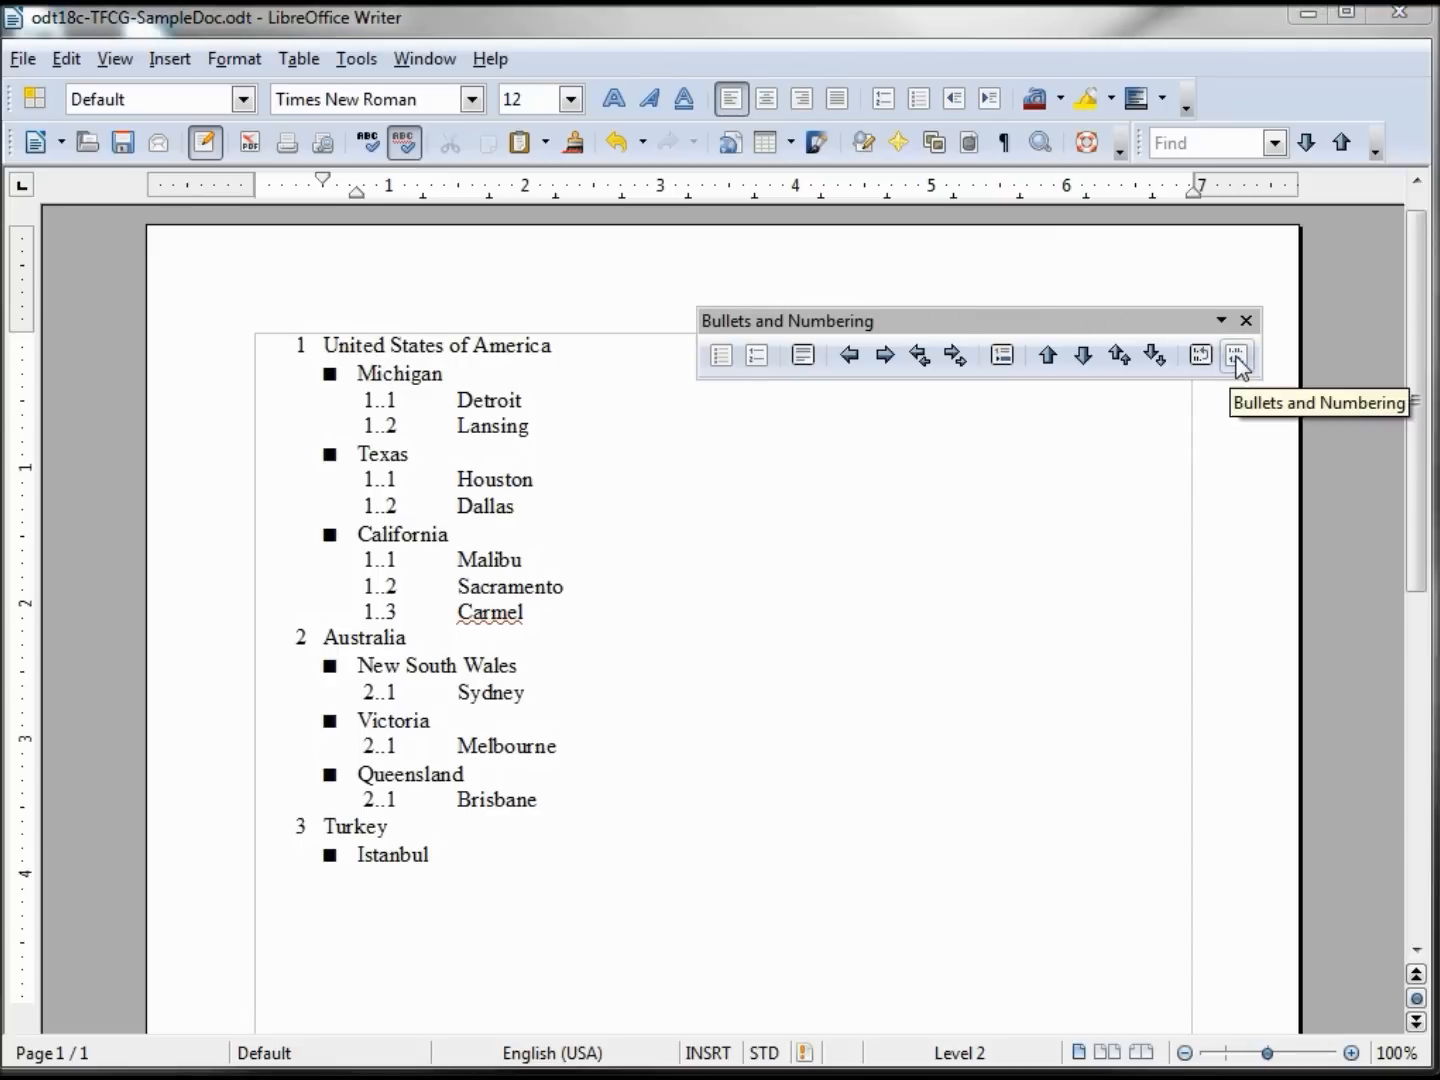
Step: Switch the second-level items to the round pearl picture bullet from the Graphics choices
left_click(1236, 356)
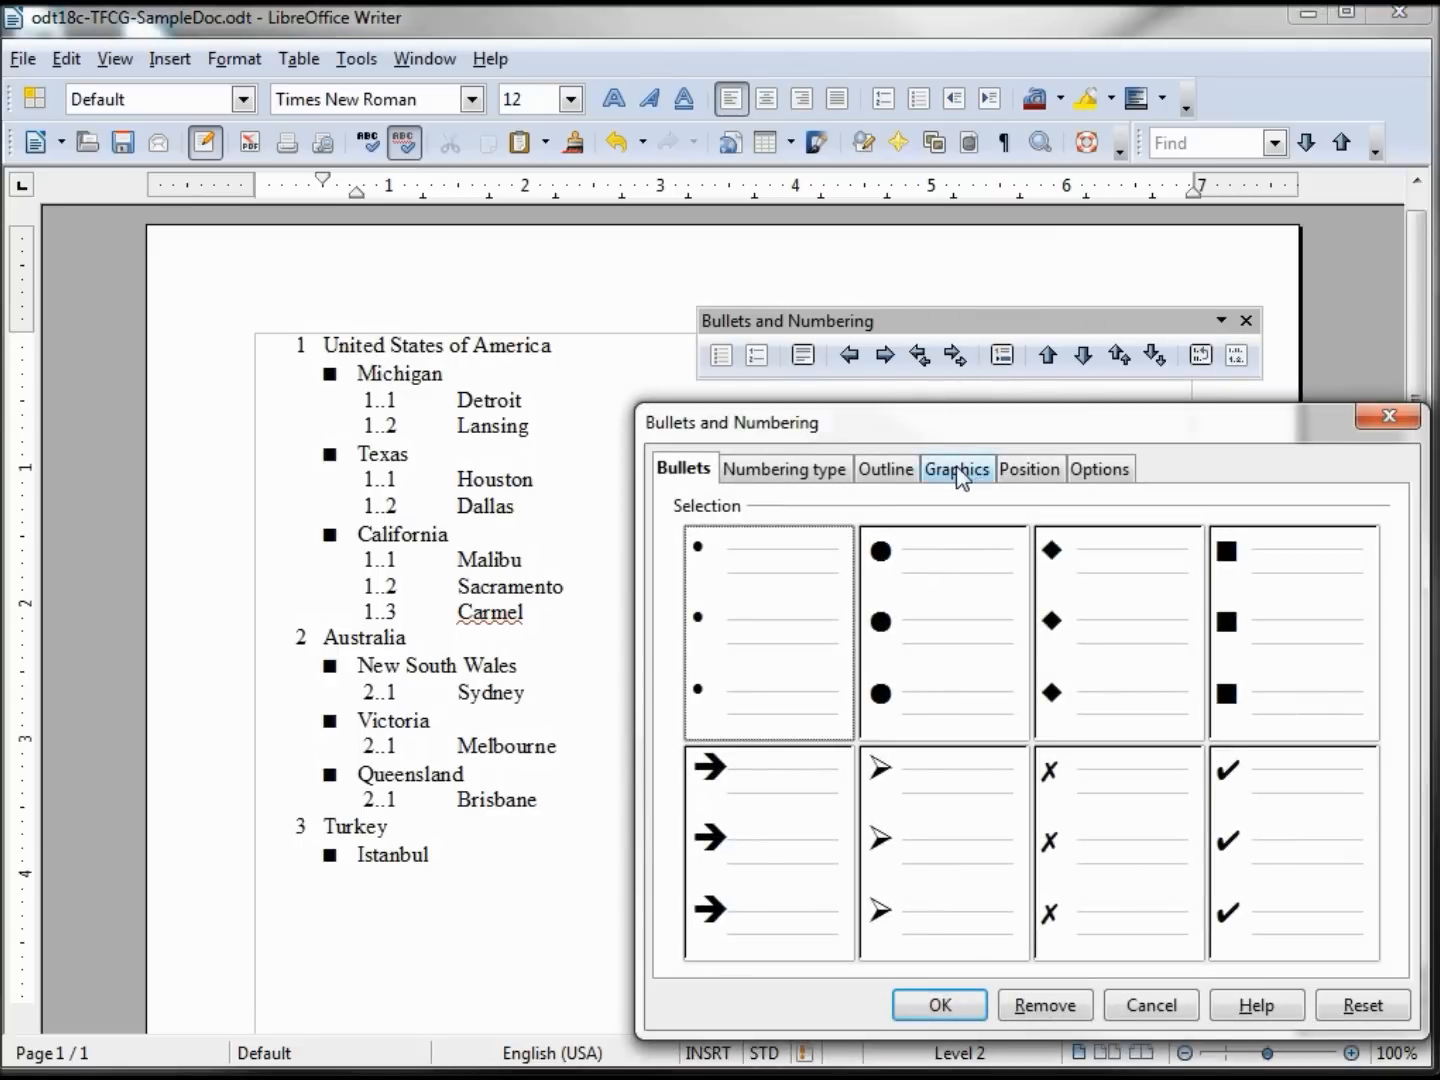
left_click(956, 468)
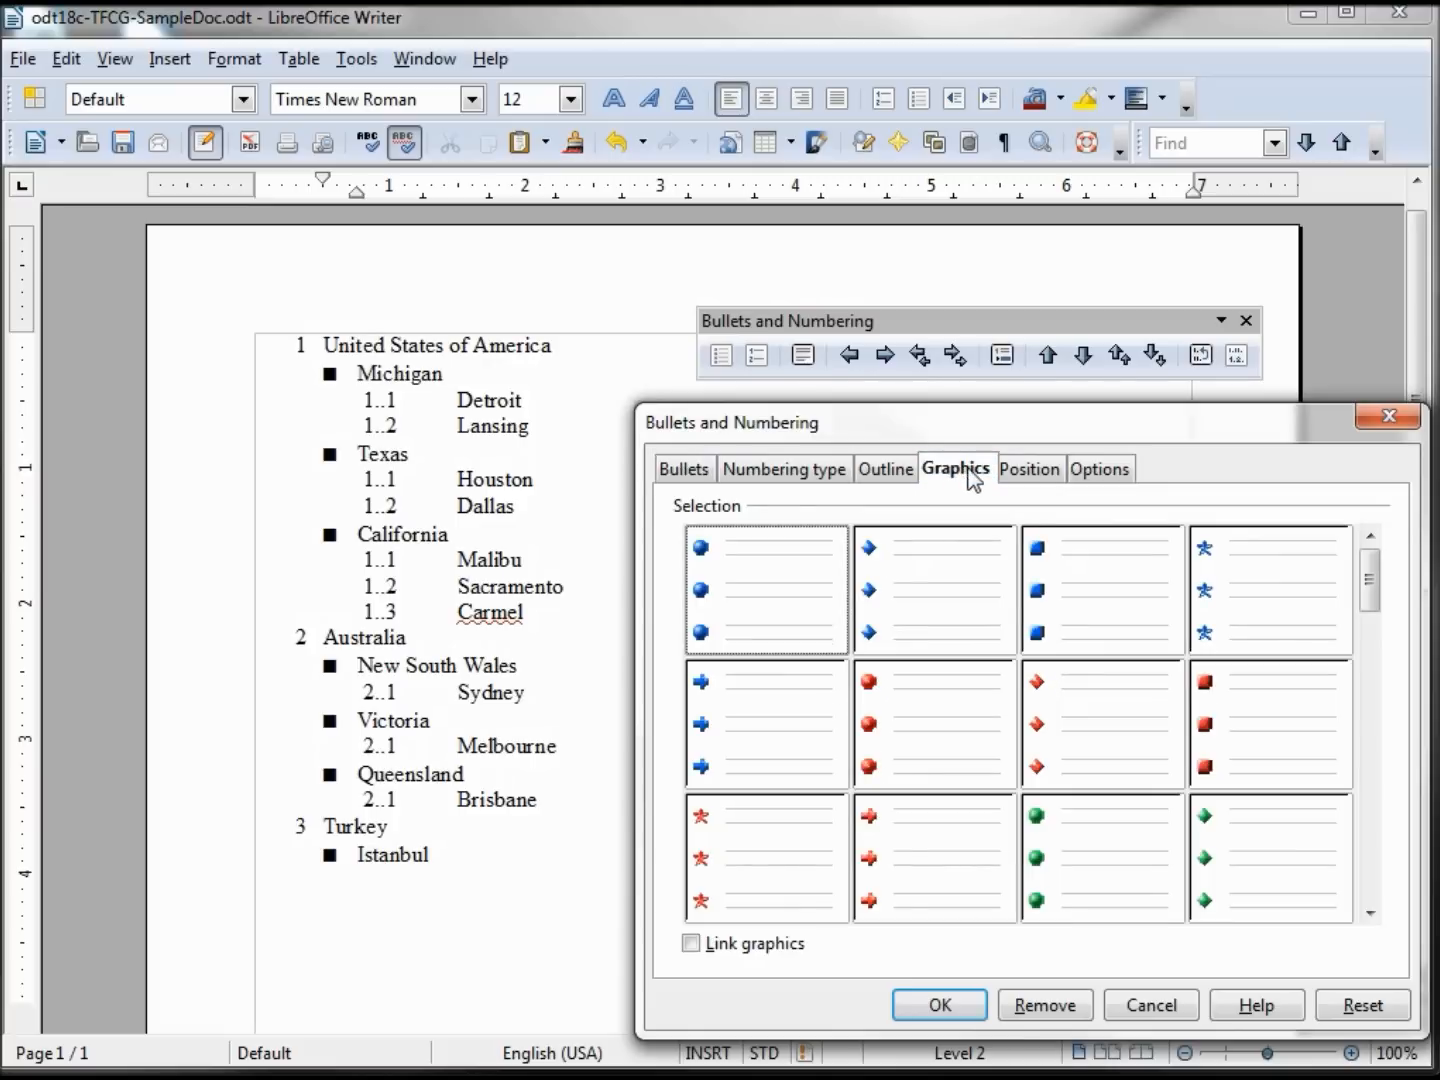
left_click_drag(1372, 590, 1372, 660)
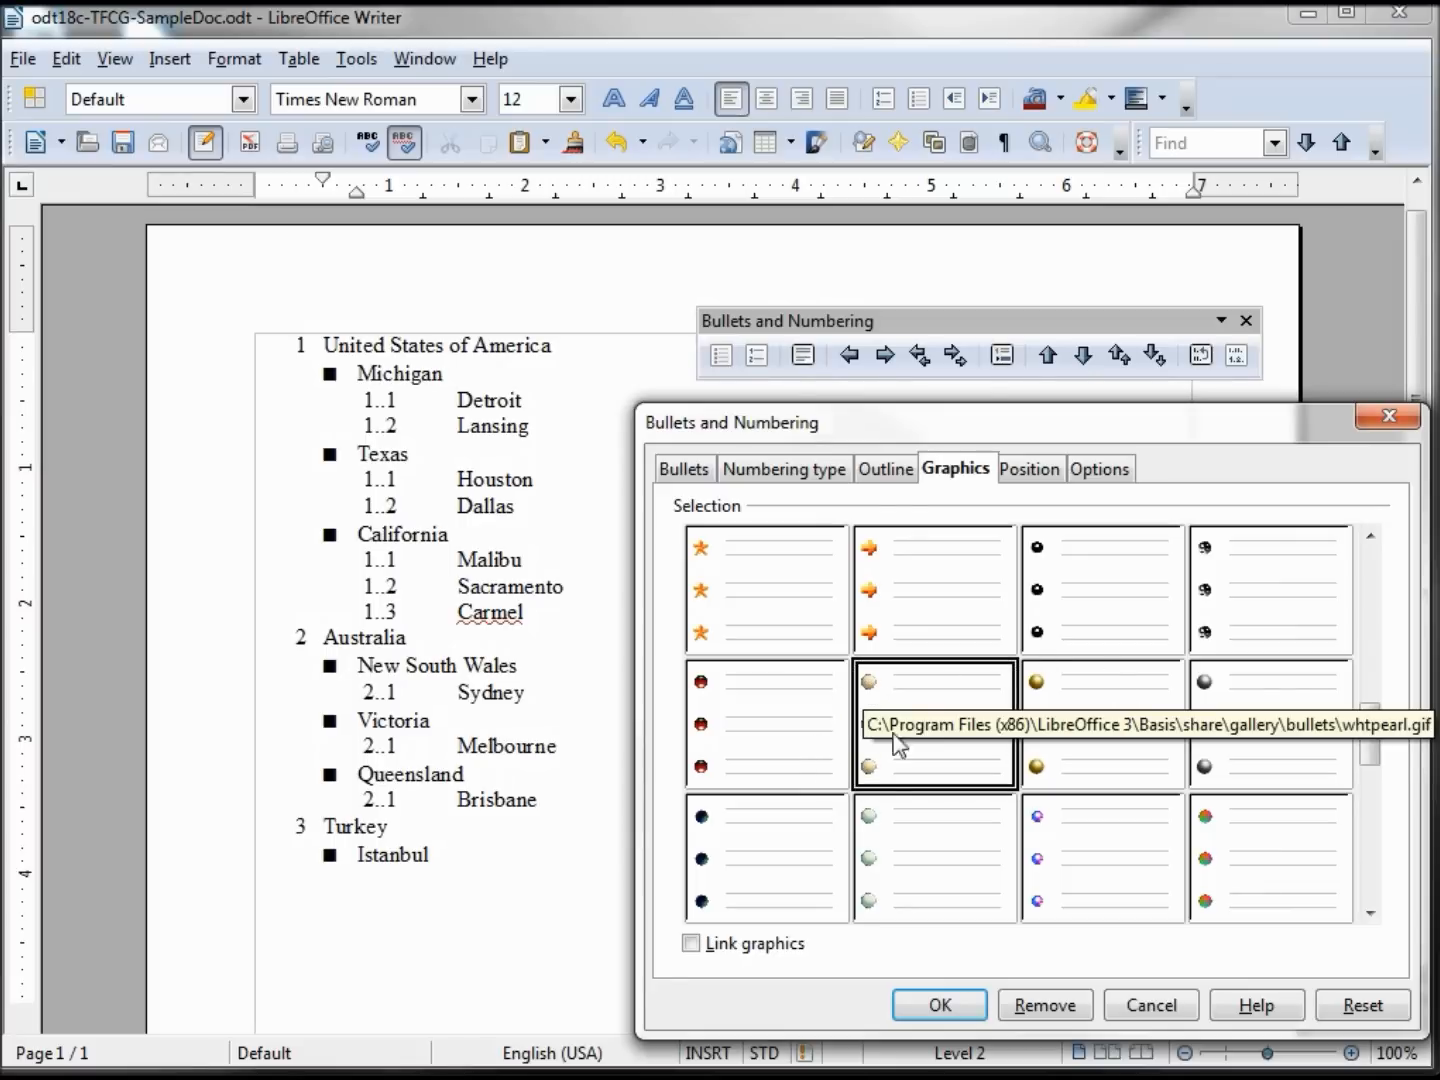
left_click(936, 1004)
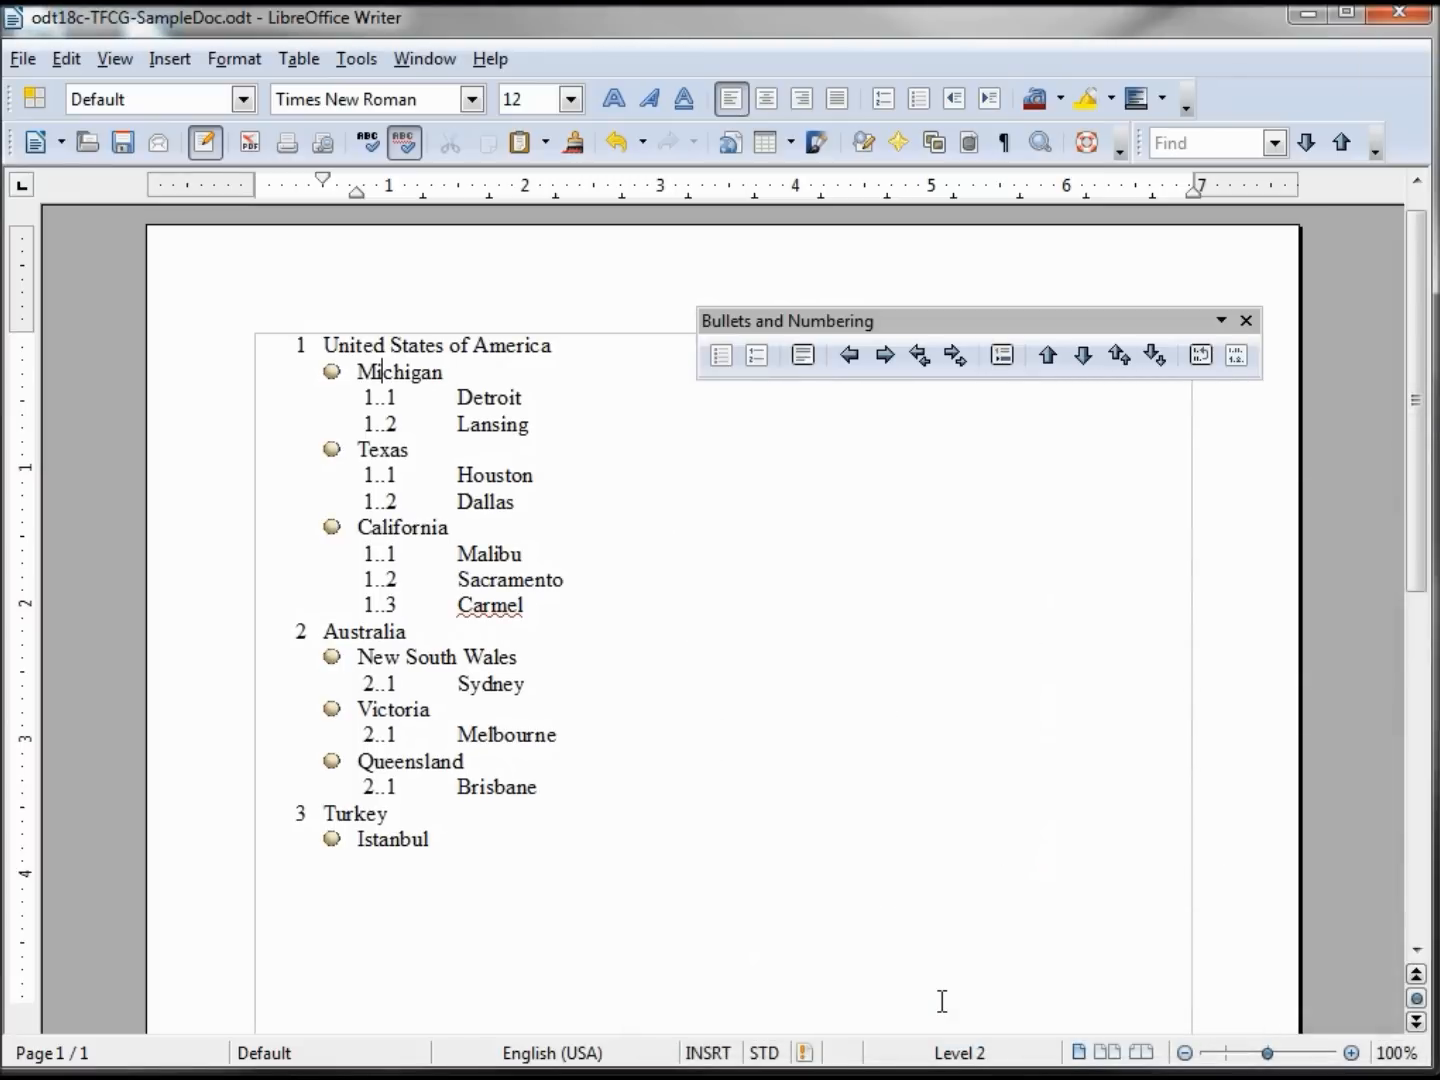
mouse_move(336, 372)
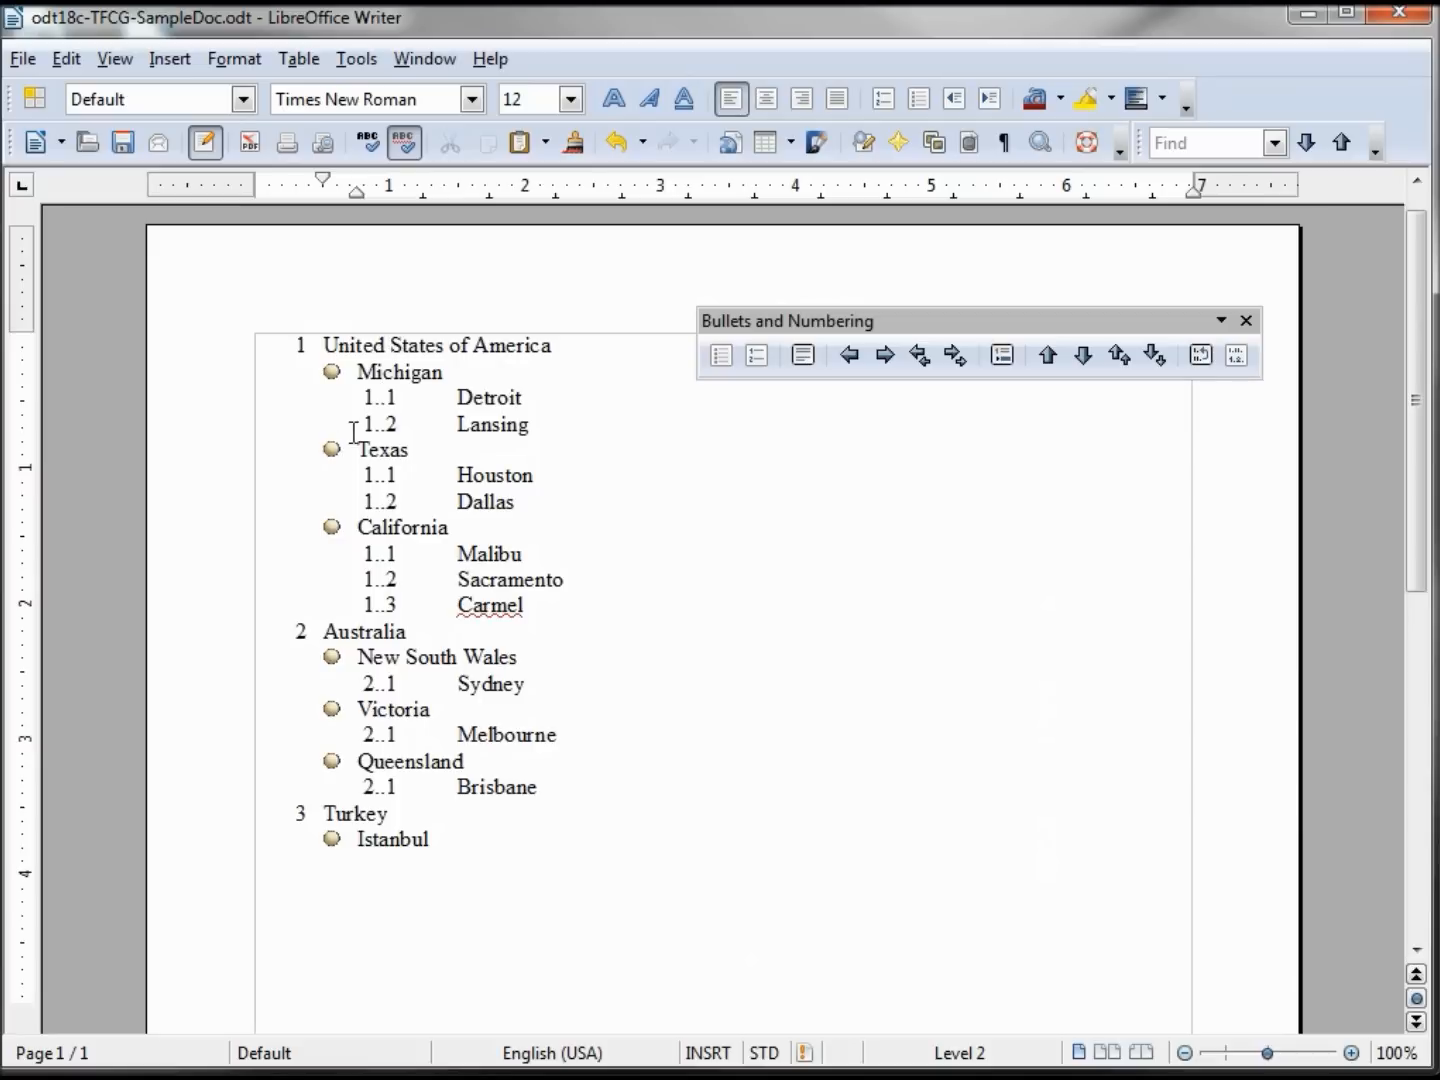
left_click(848, 354)
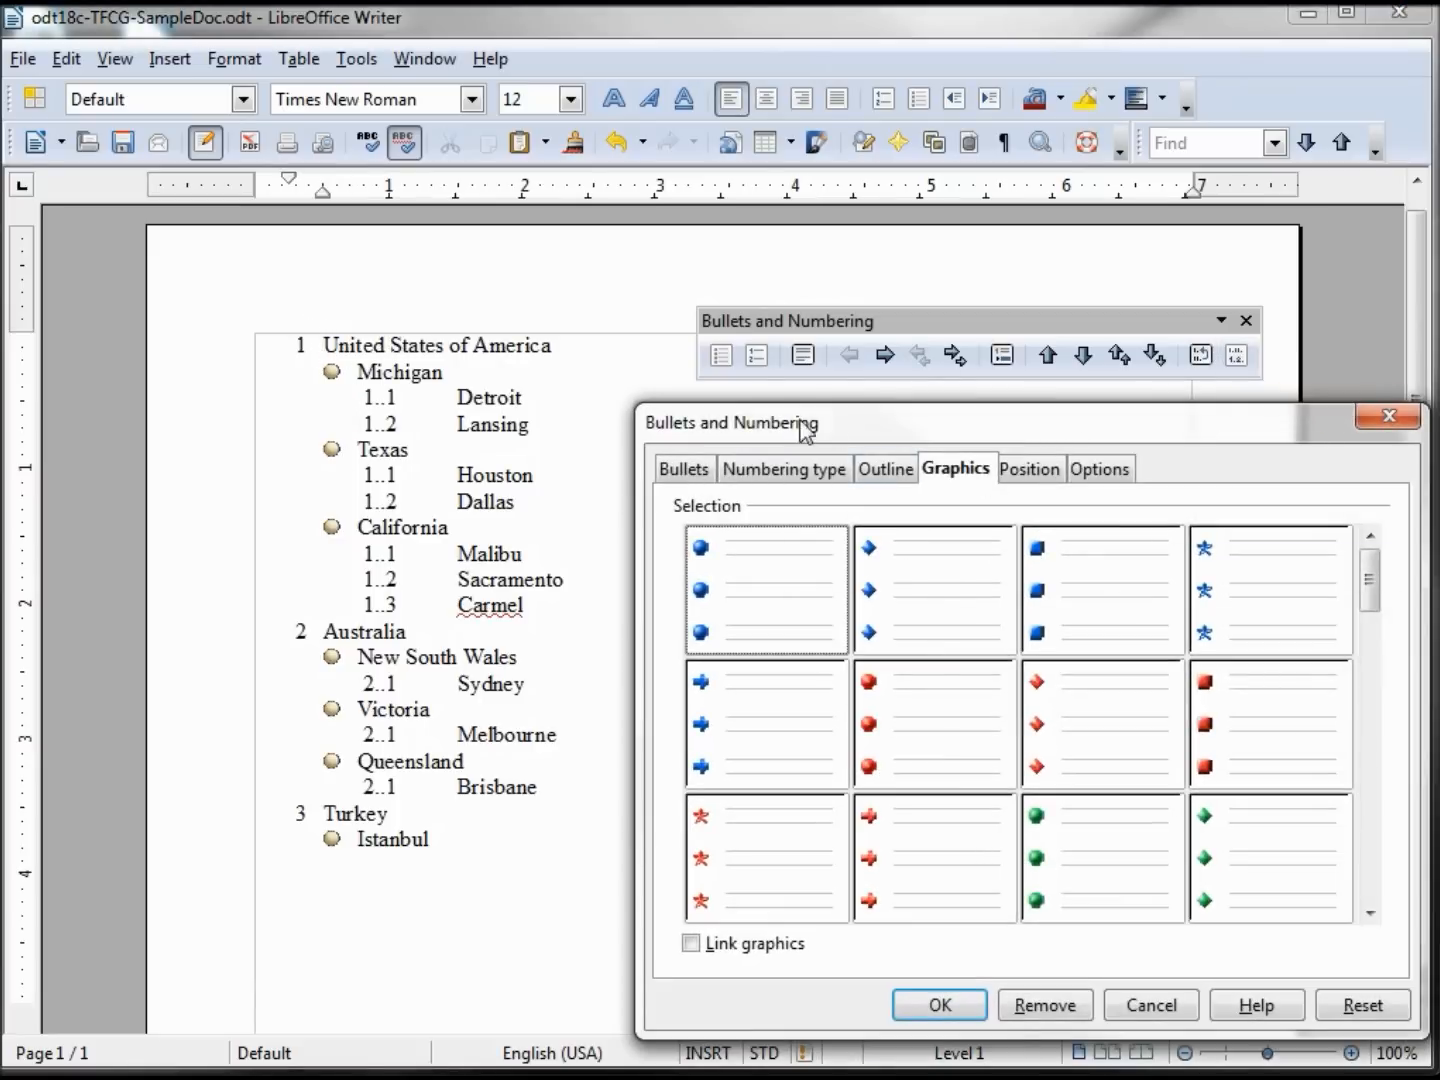
left_click(684, 468)
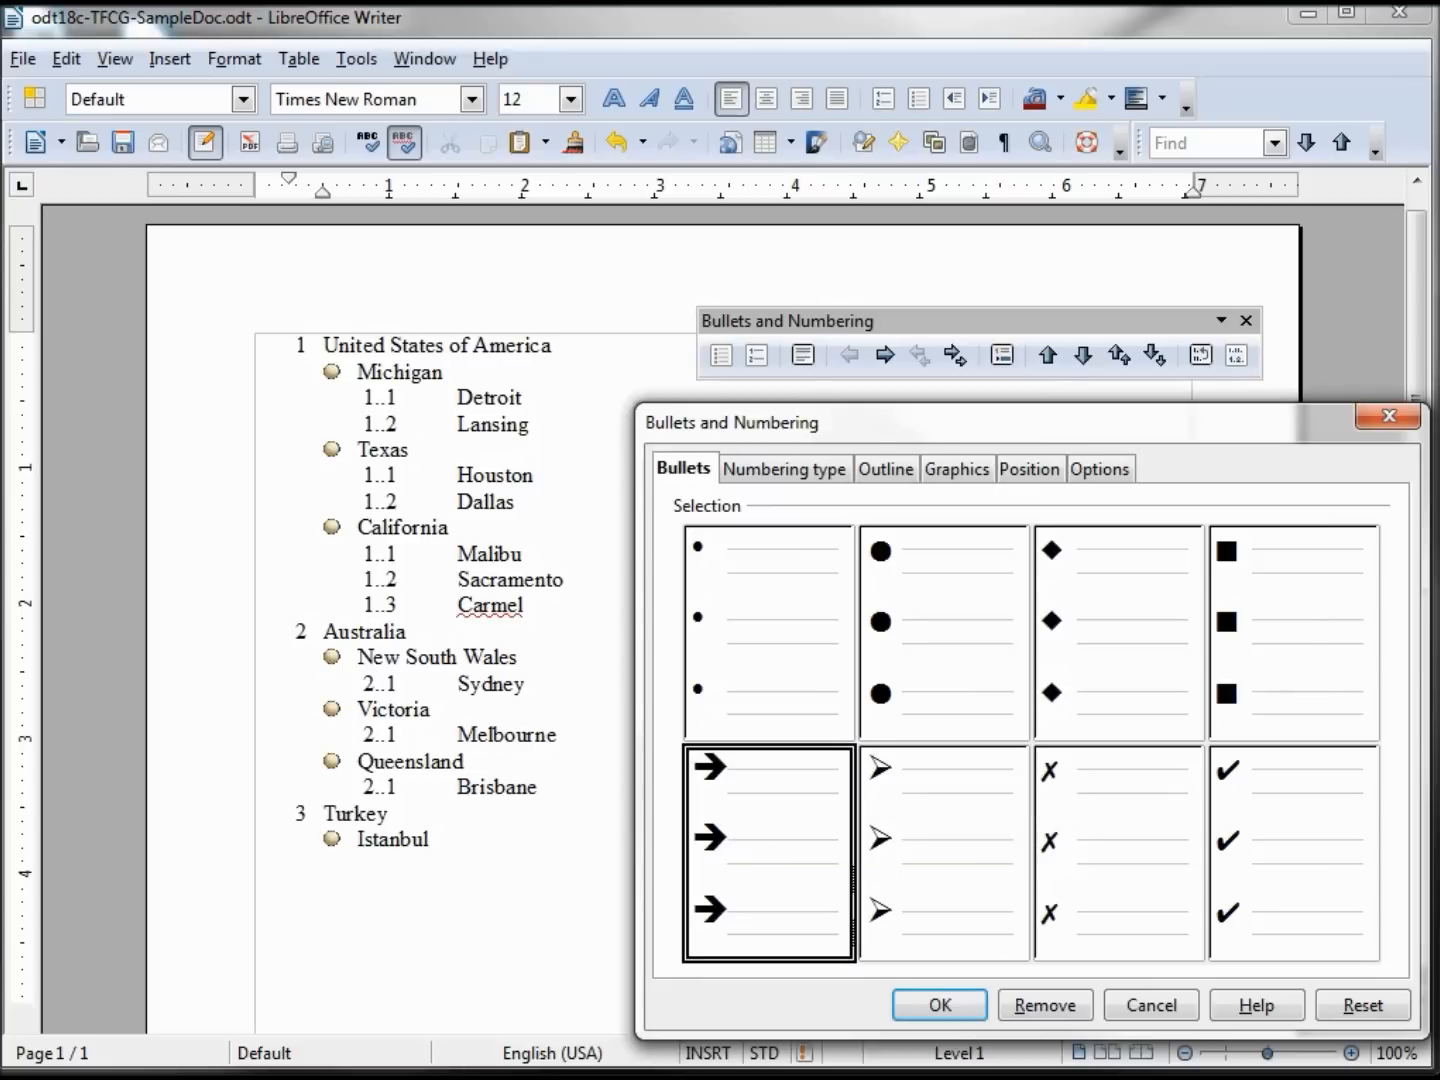
left_click(936, 1004)
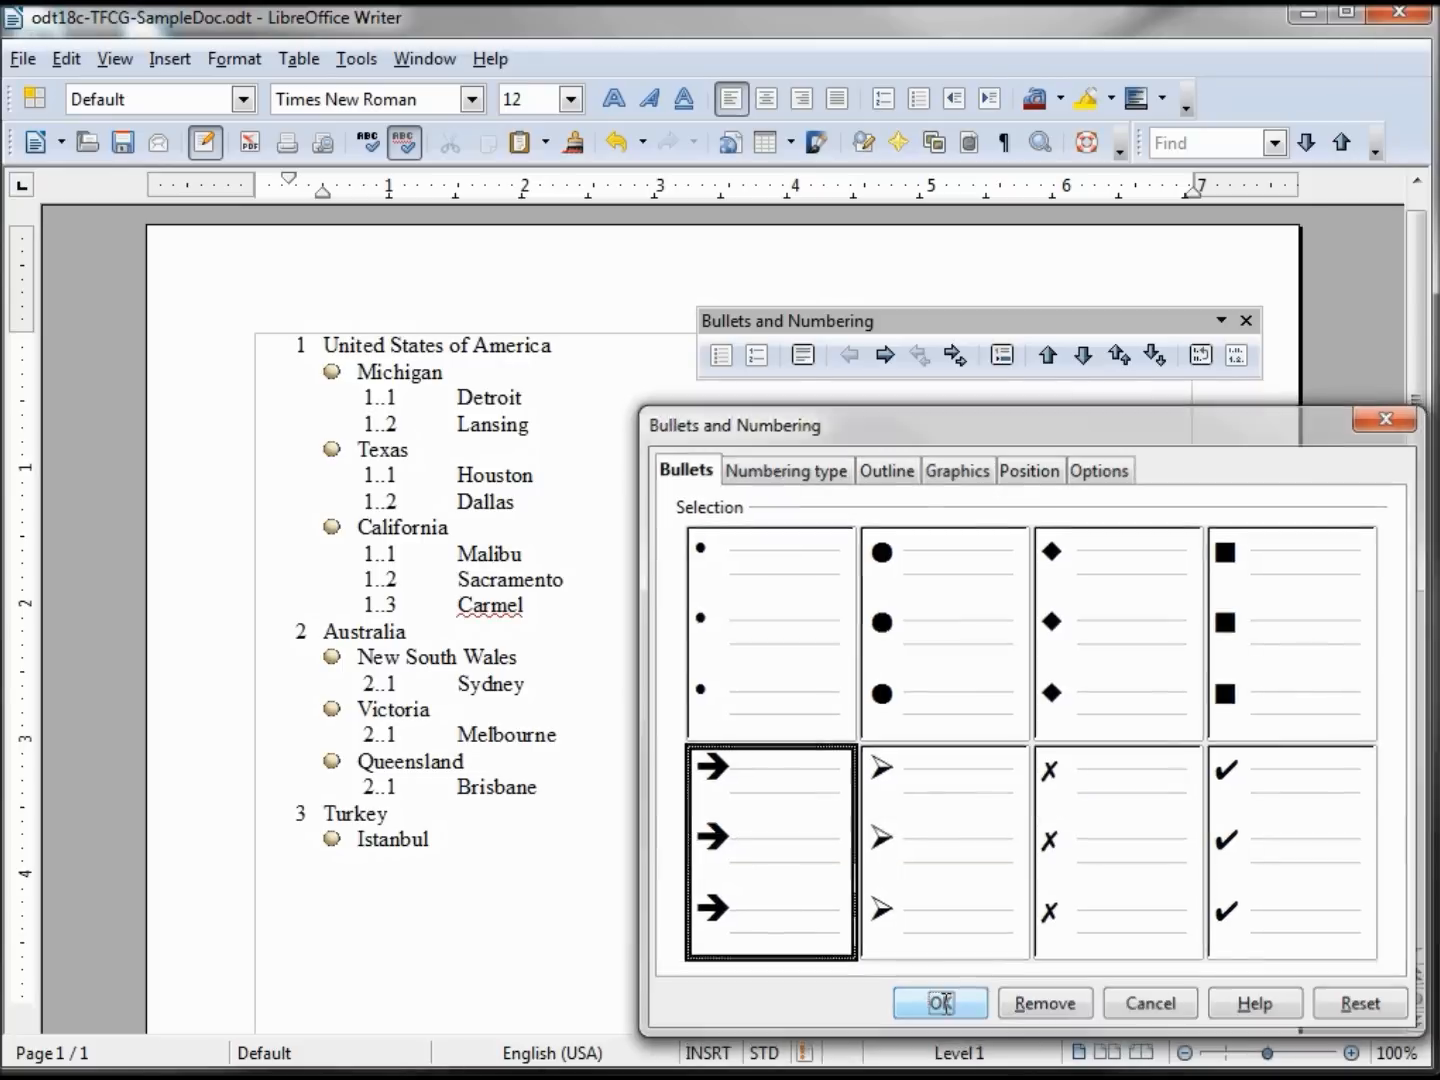
left_click(938, 1002)
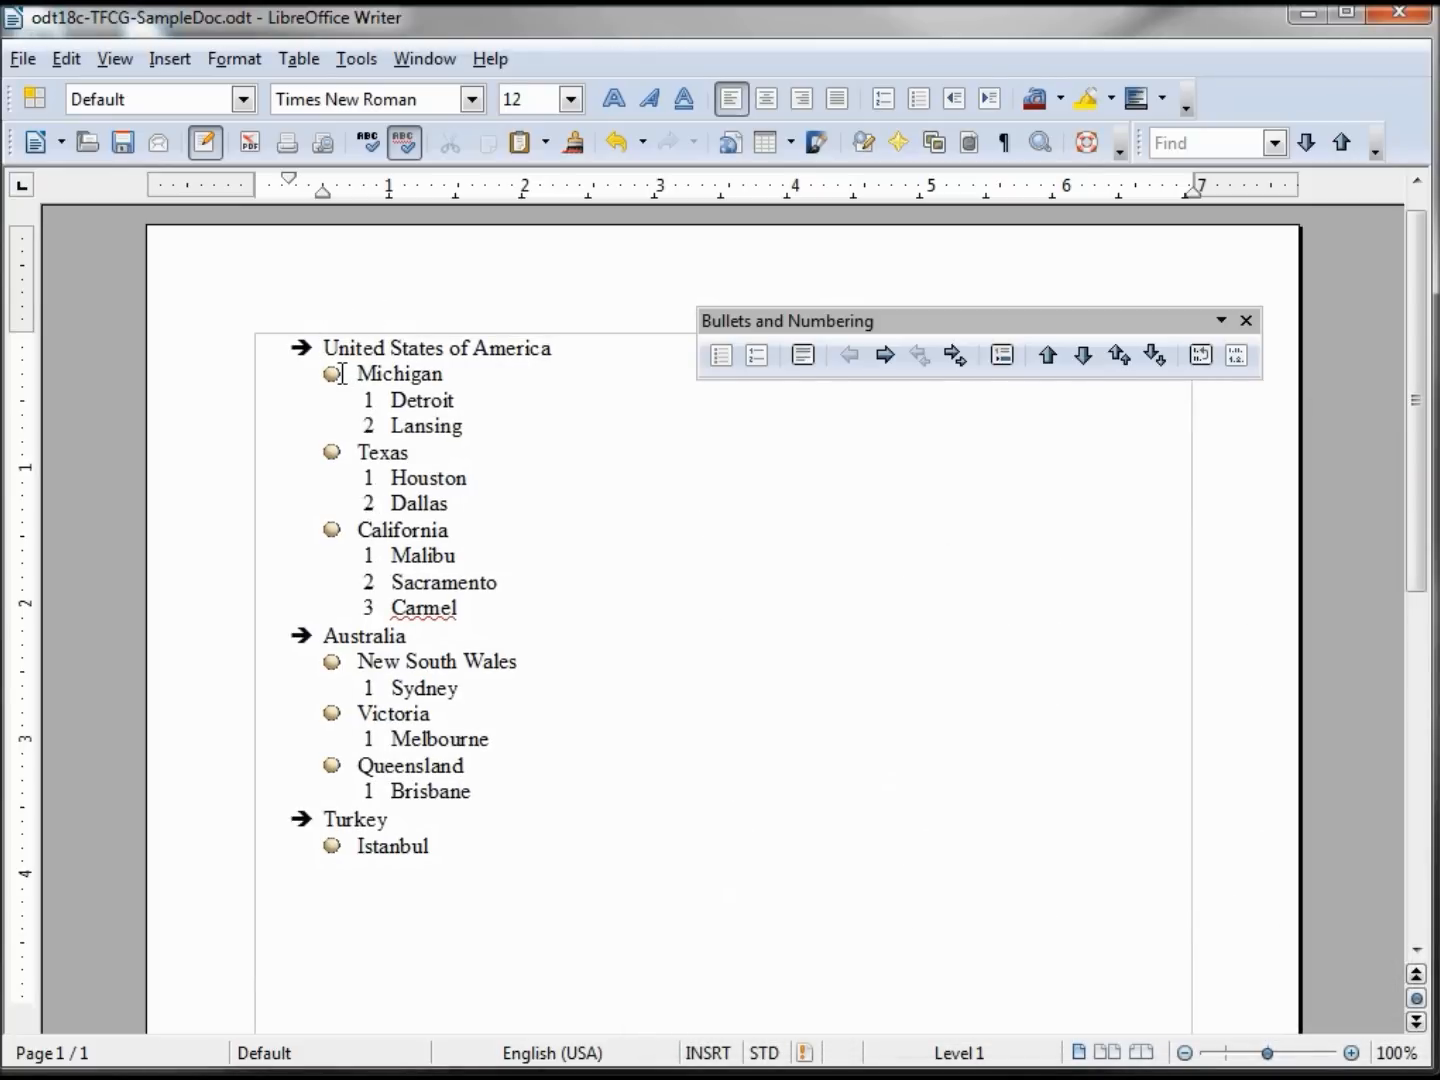
mouse_move(818, 906)
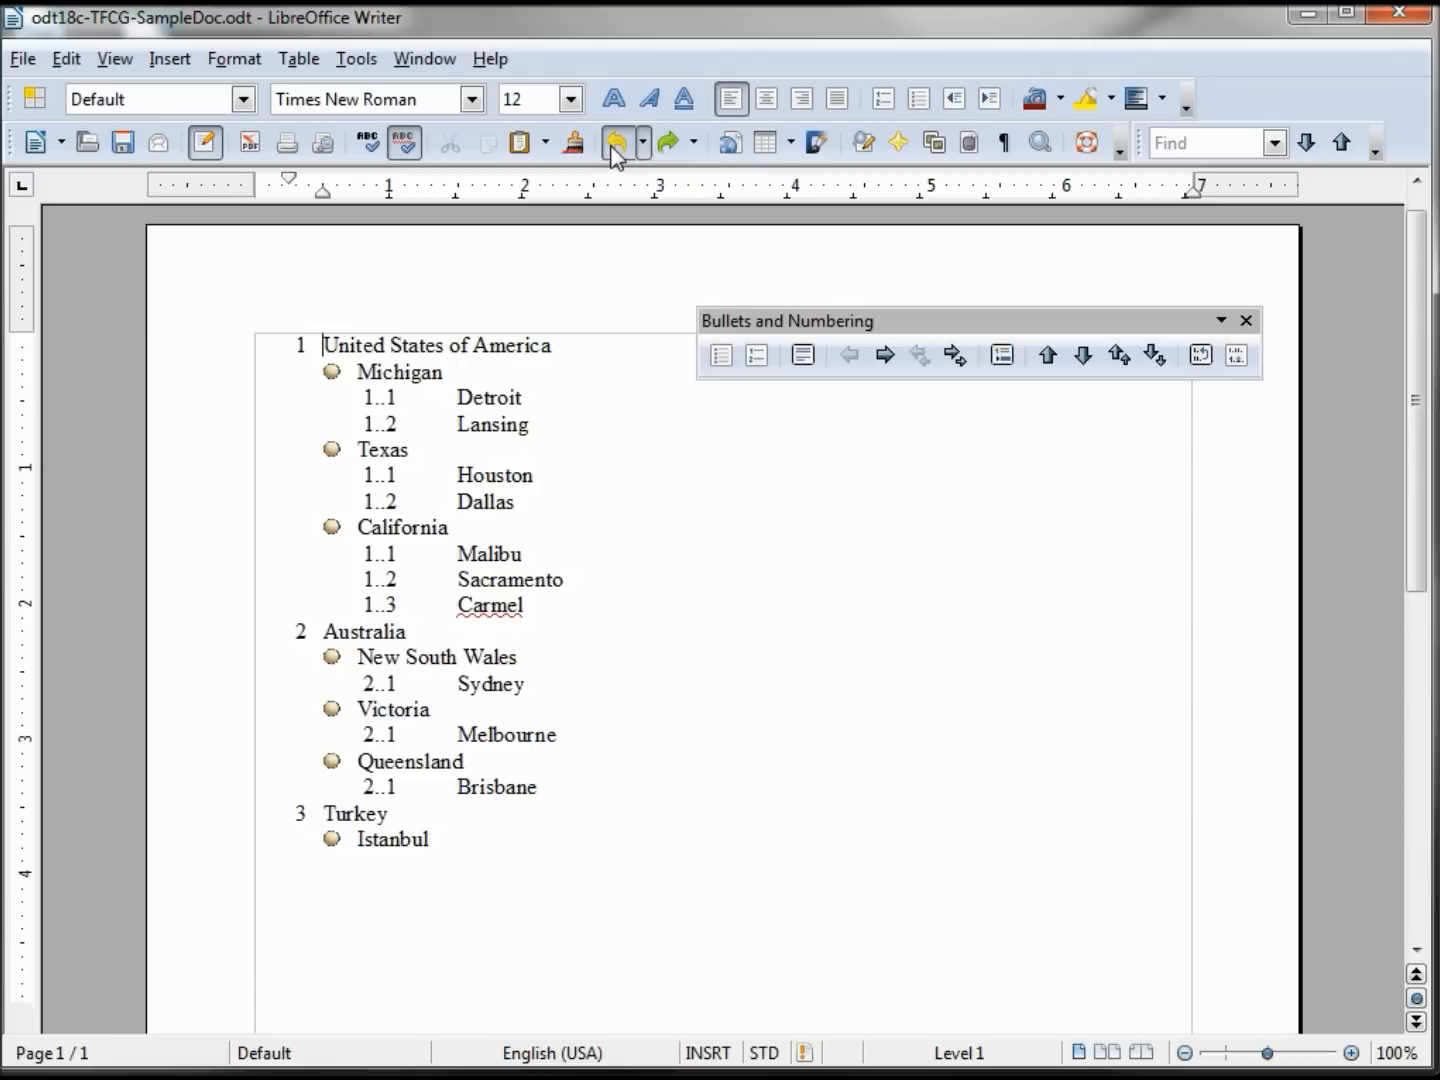
Step: Undo then redo to restore square bullets on Michigan, New South Wales and the other states
left_click(918, 354)
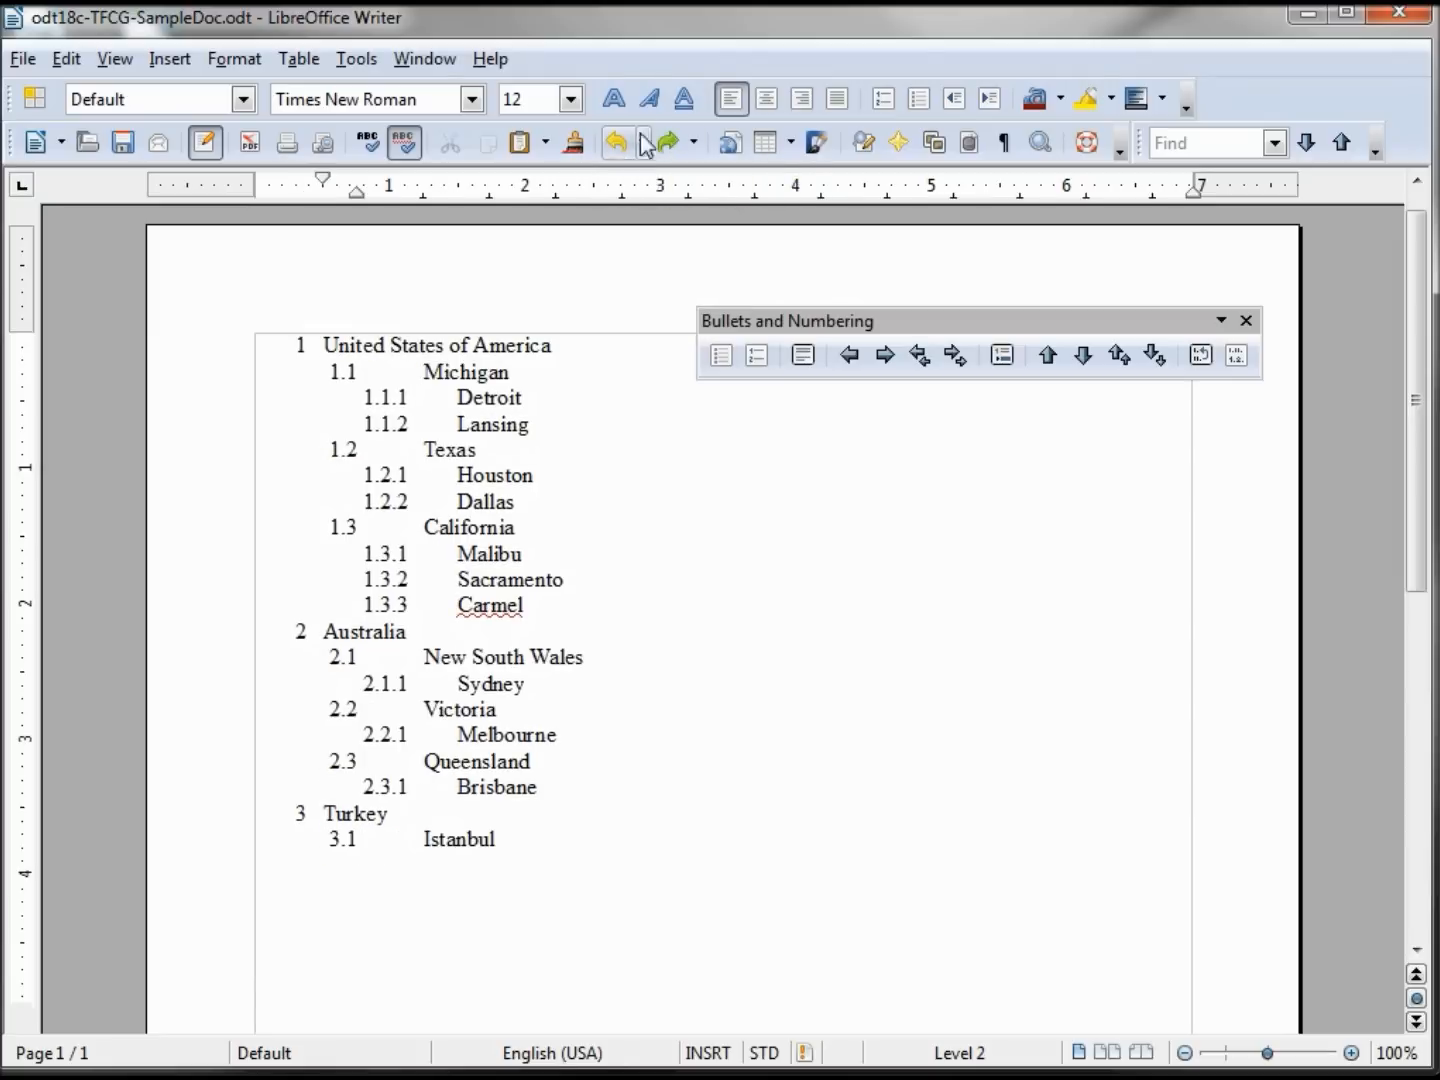
left_click(616, 142)
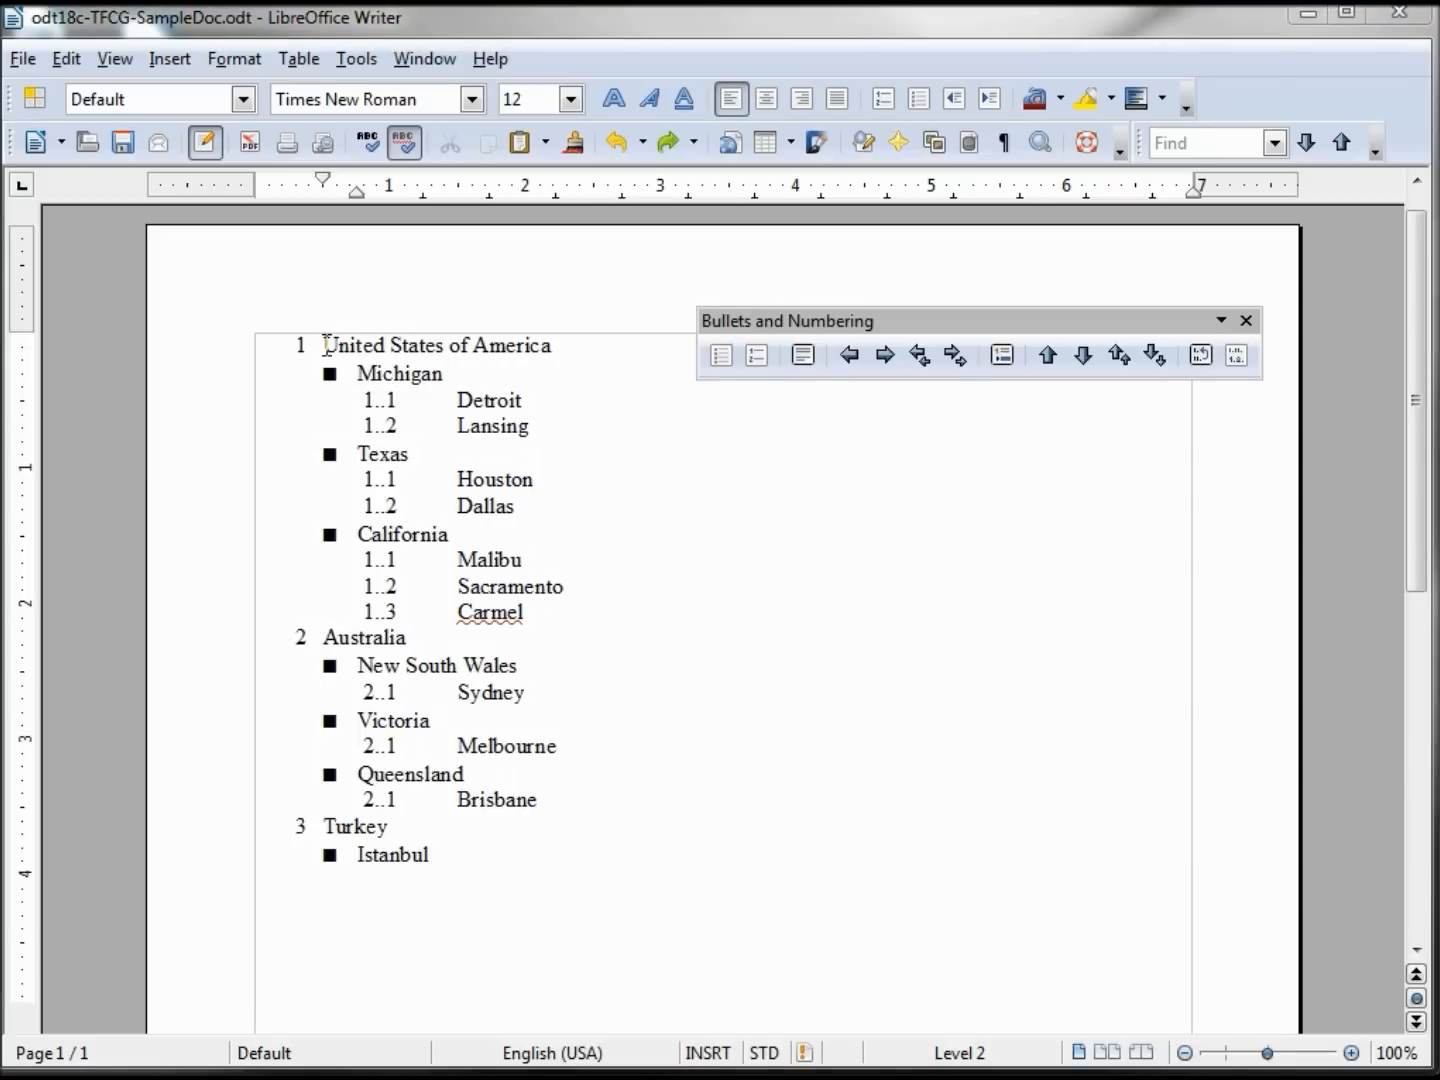
Step: Number the countries United States of America, Australia and Turkey as 1), 2), 3)
left_click(848, 354)
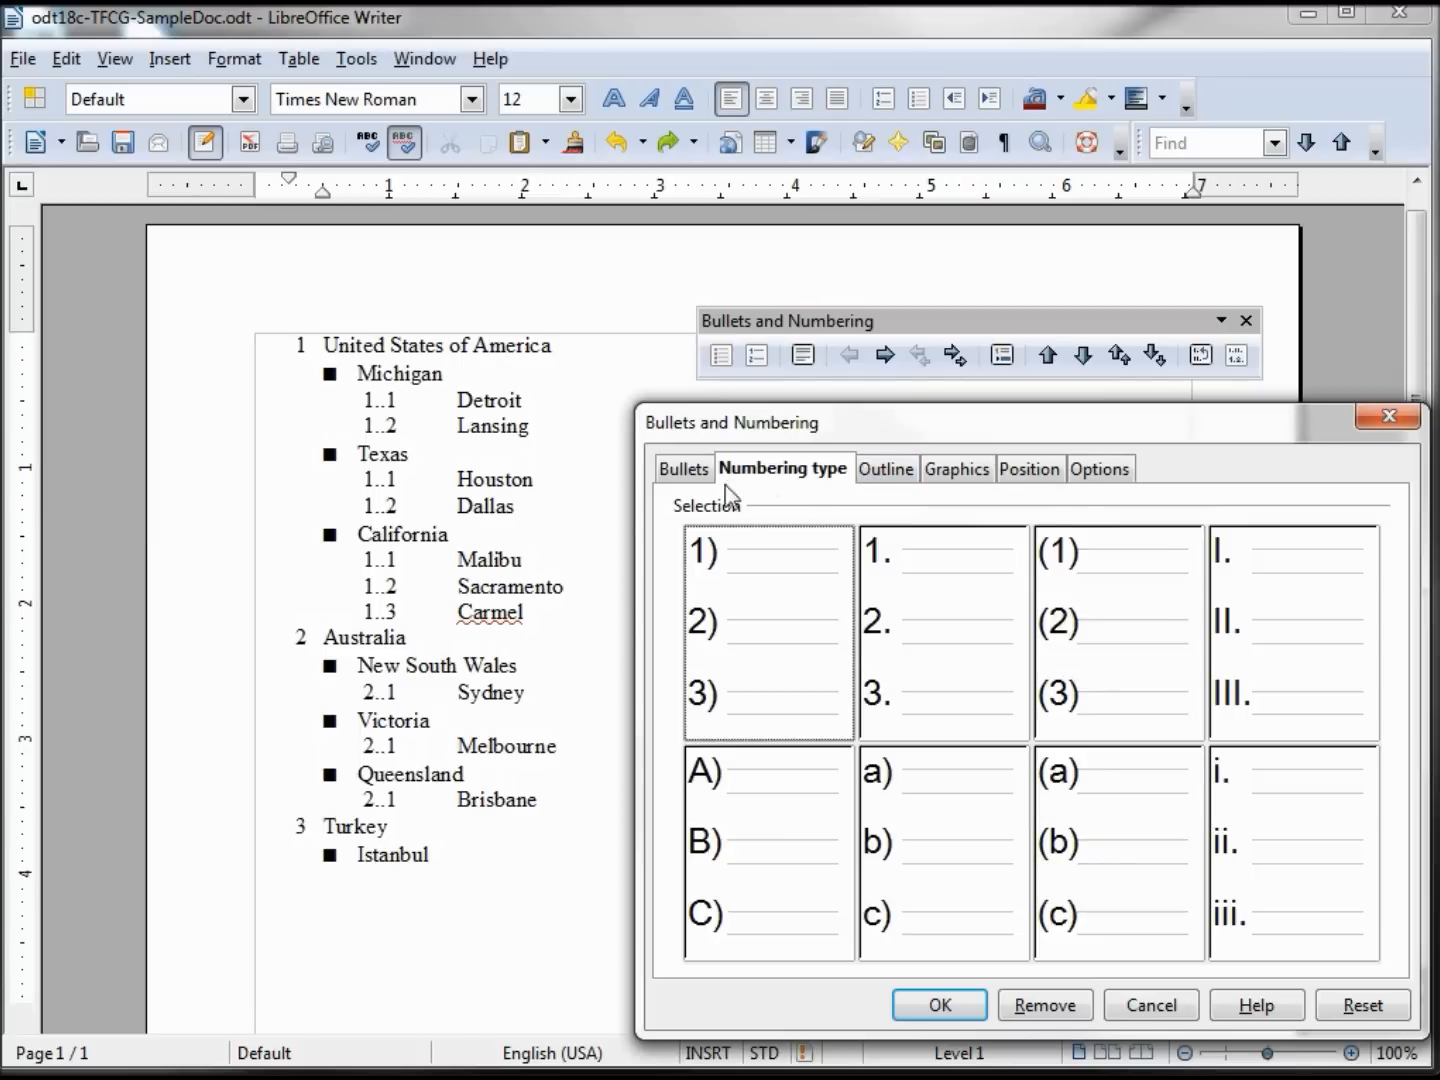
mouse_move(710, 584)
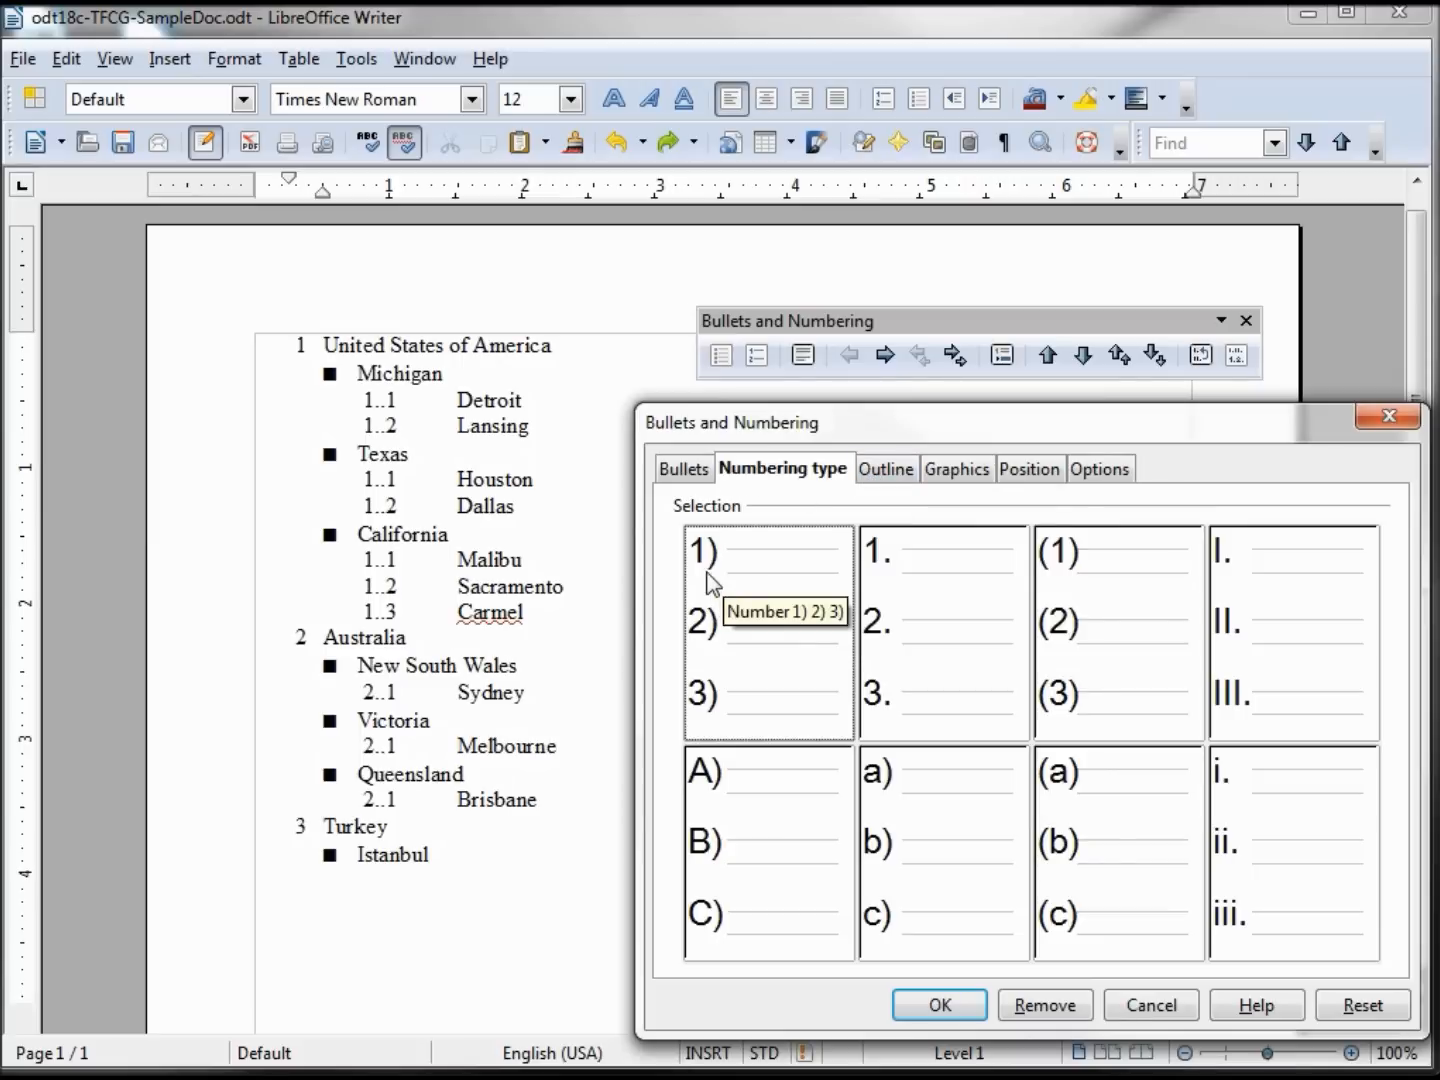
mouse_move(730, 562)
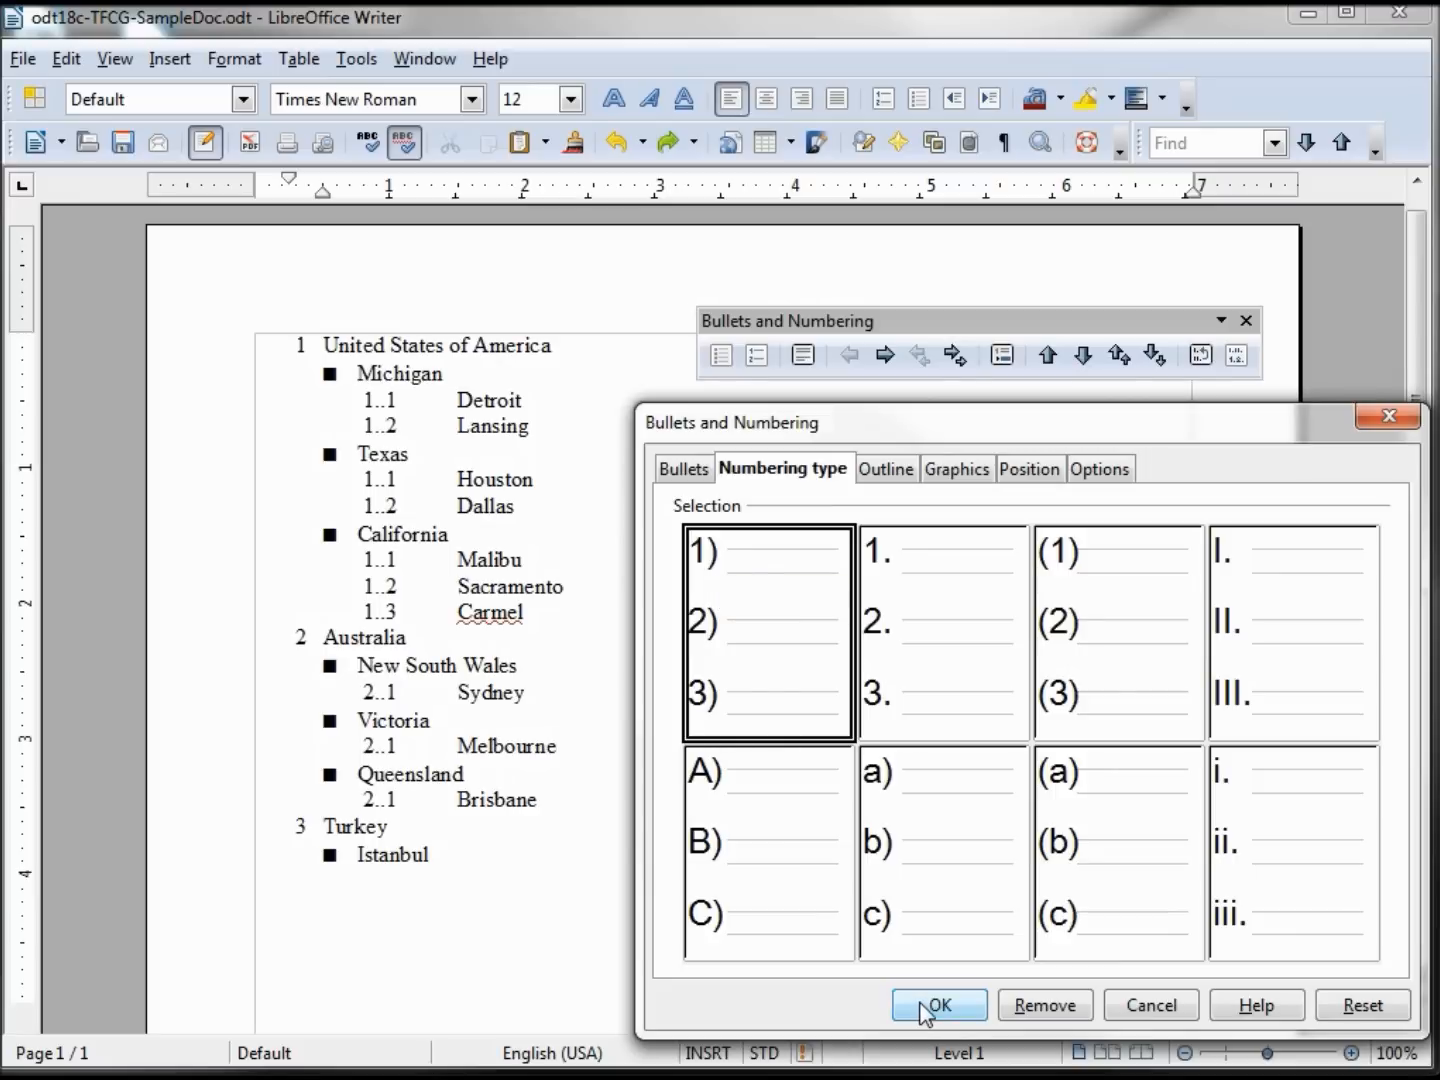
left_click(936, 1004)
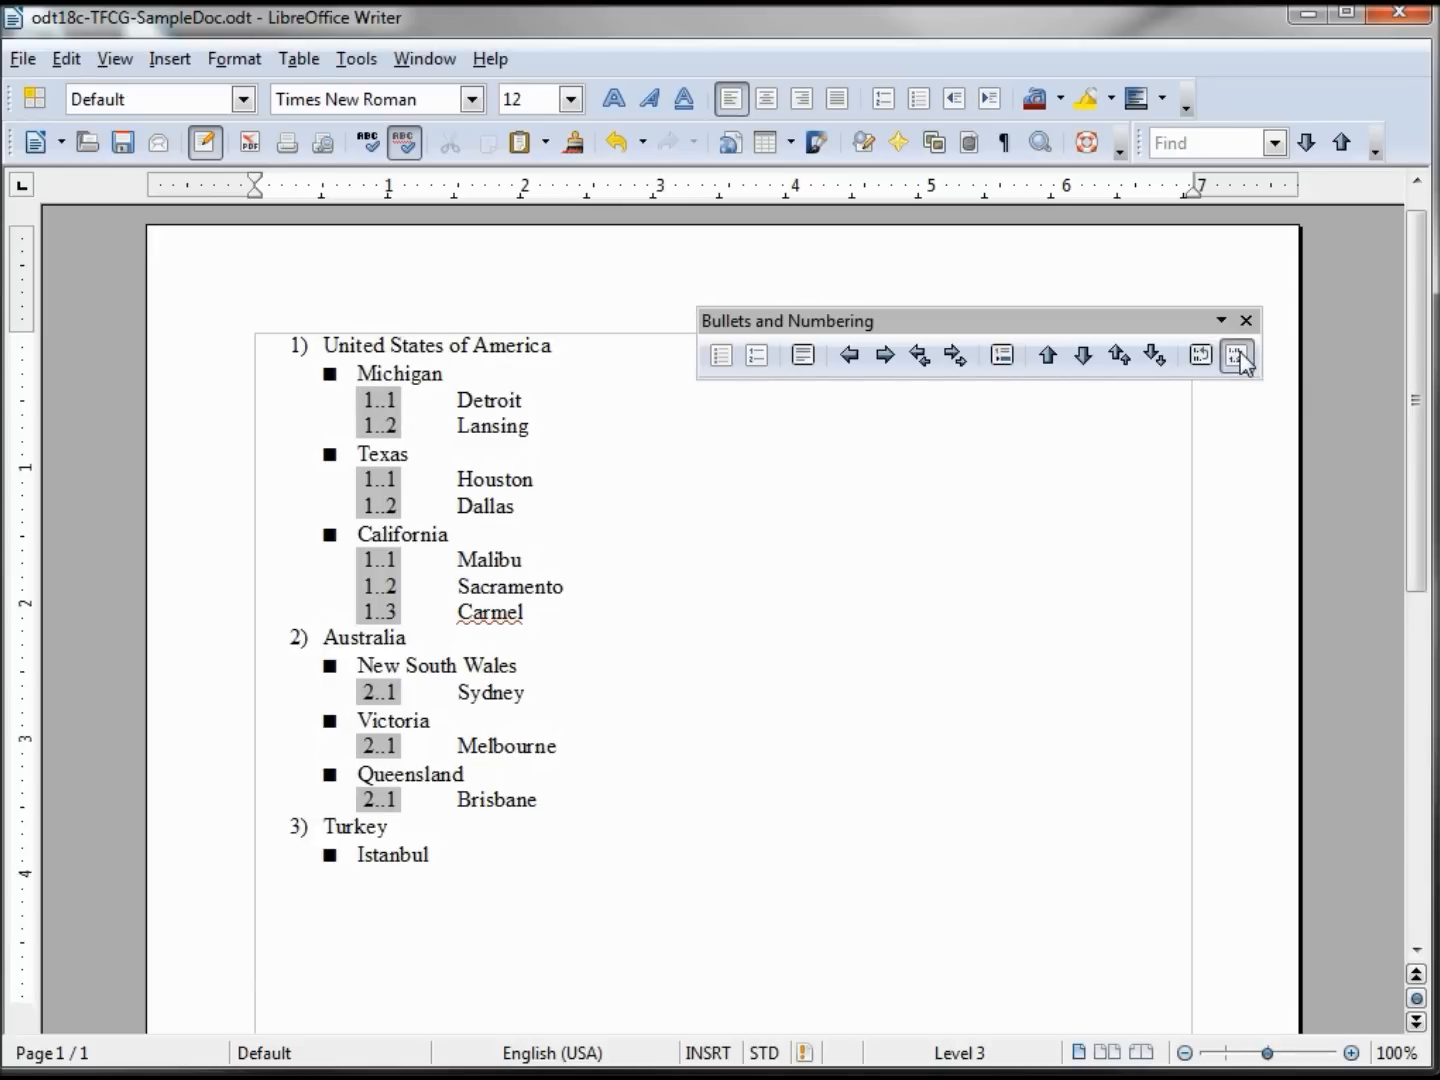
Step: Number the cities Detroit, Houston and Sydney with lowercase roman numerals i. ii. iii
left_click(1236, 356)
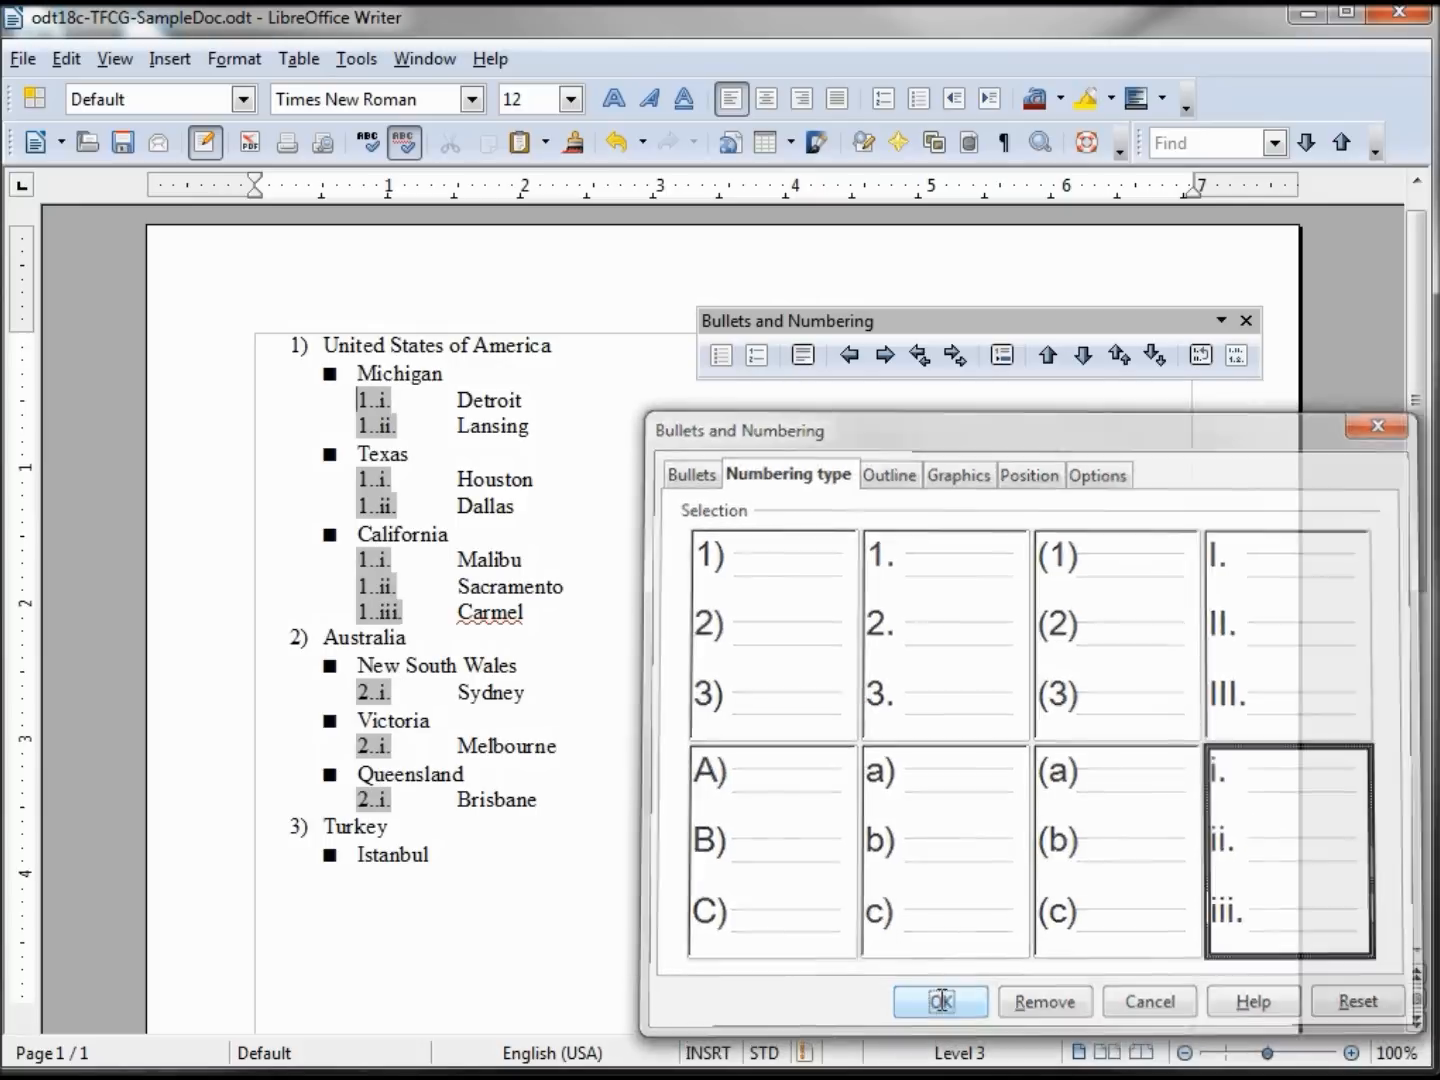
left_click(936, 1000)
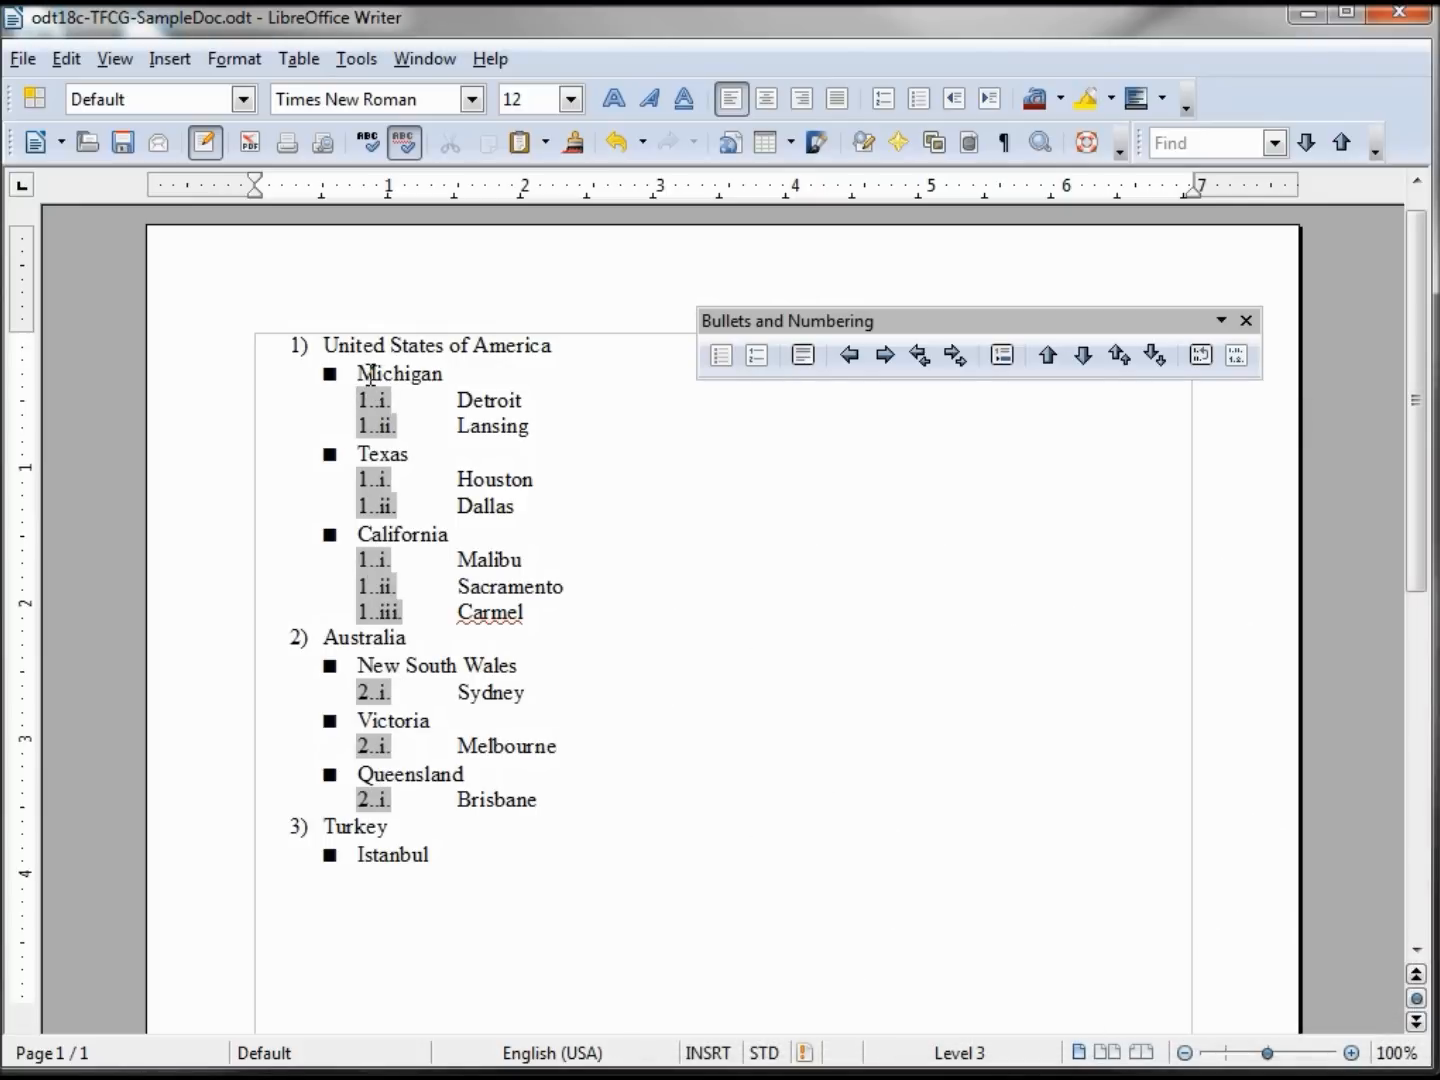
Step: Letter the states A), B), C), giving labels like 1.A) Michigan and 1.A.i. Detroit
left_click(916, 354)
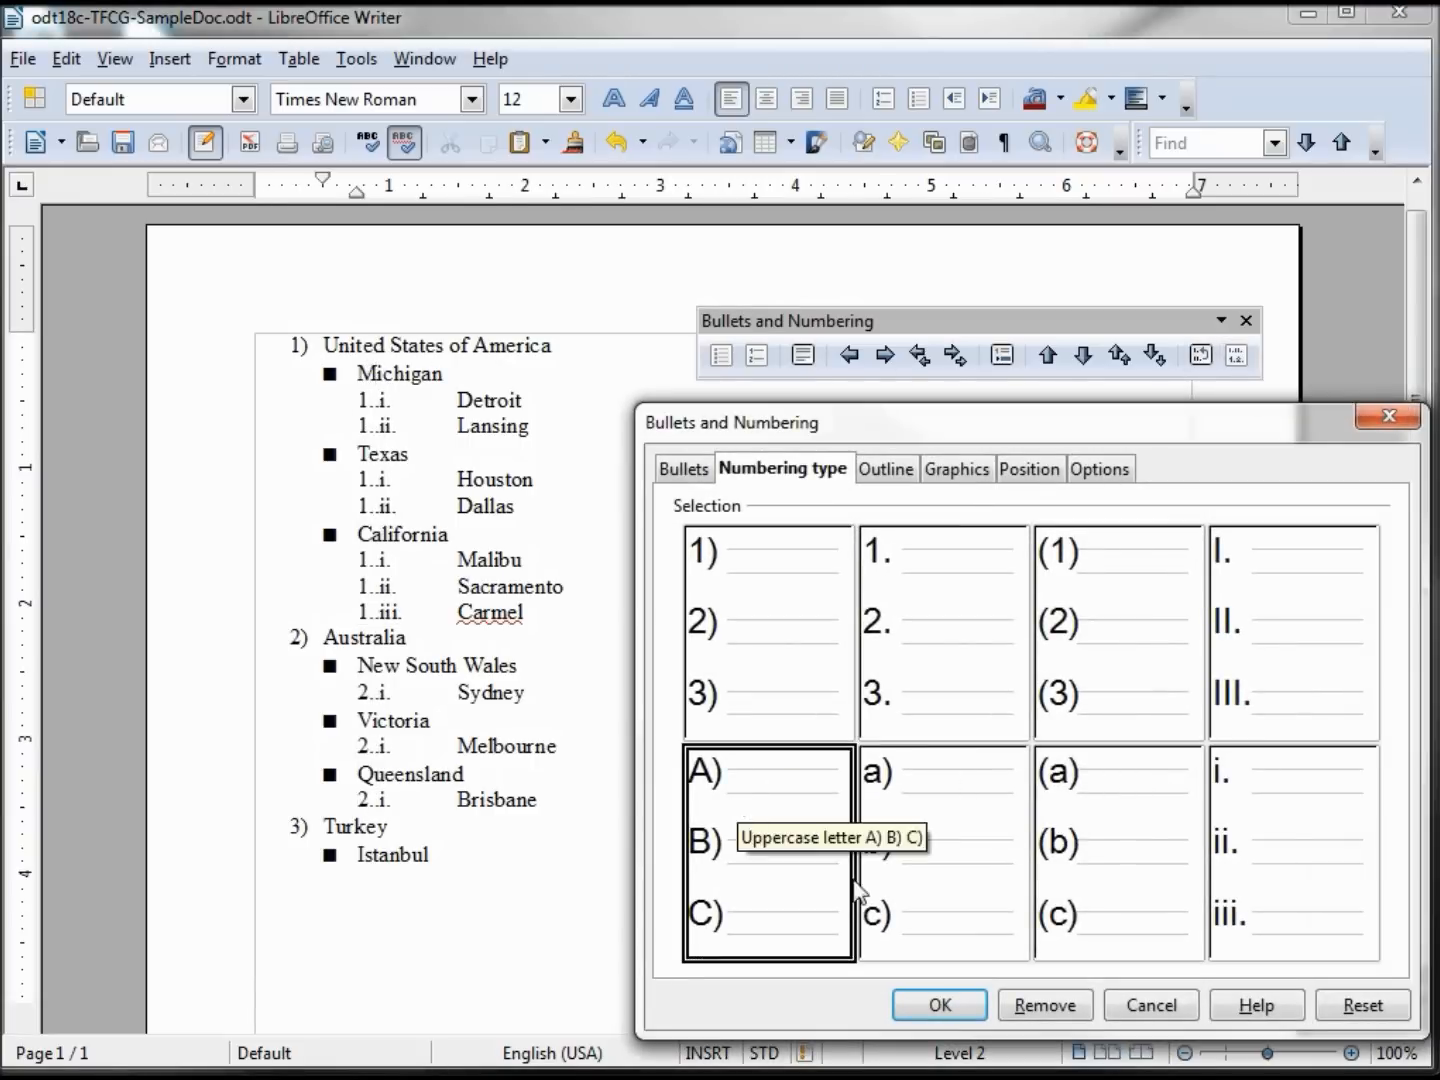
mouse_move(936, 1004)
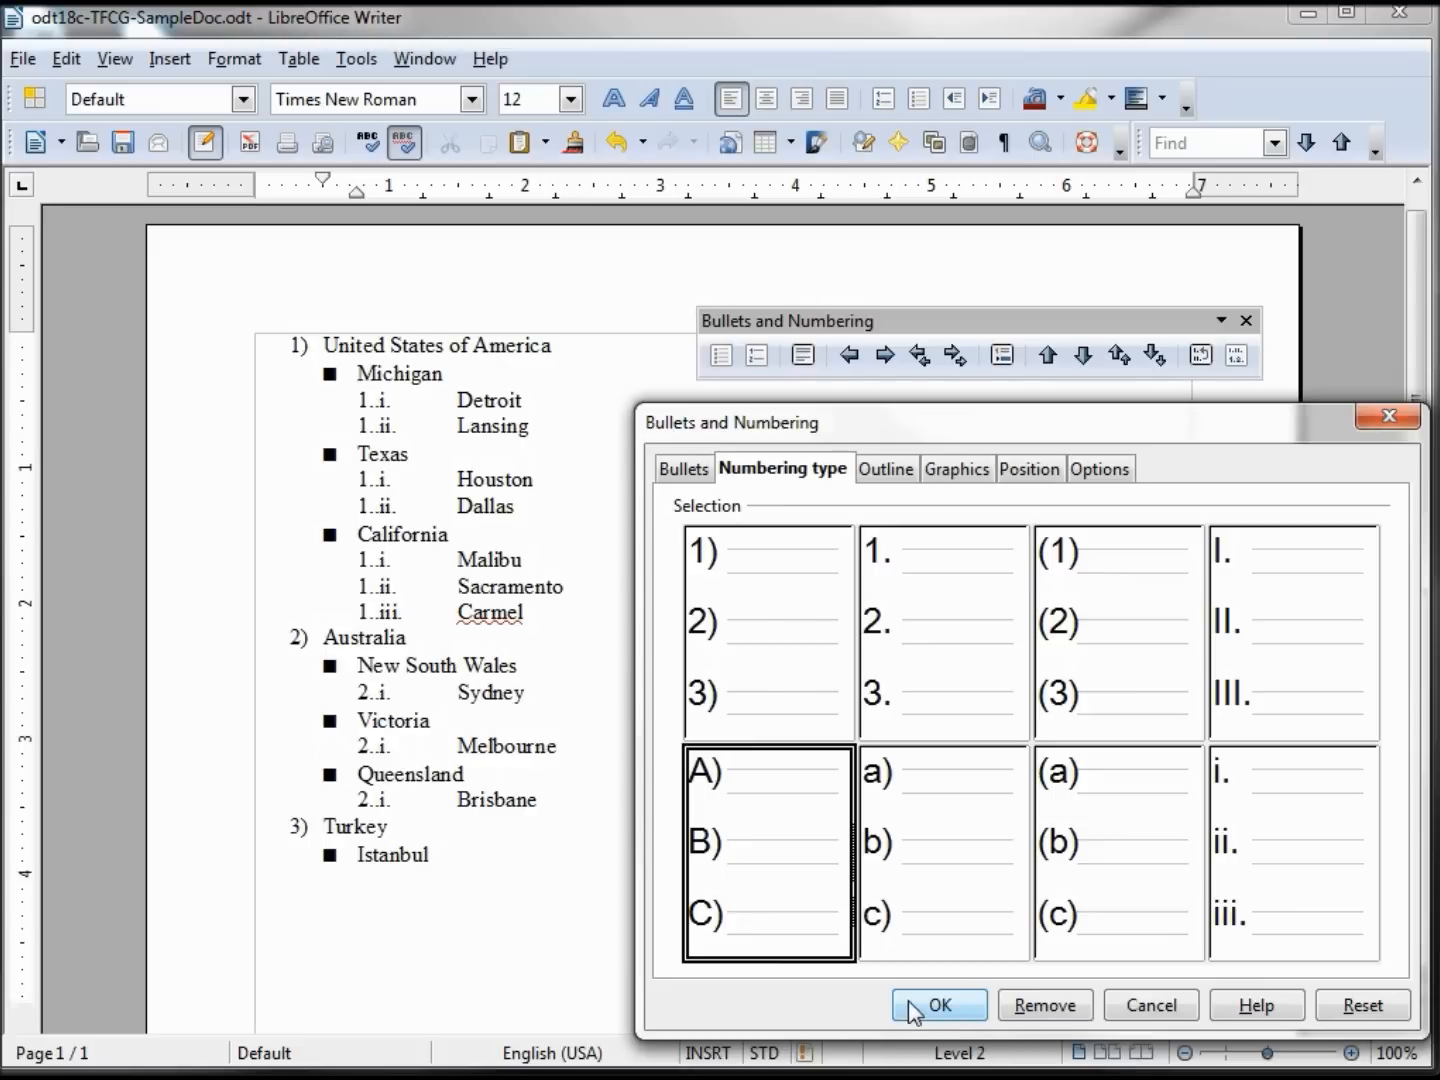
left_click(936, 1004)
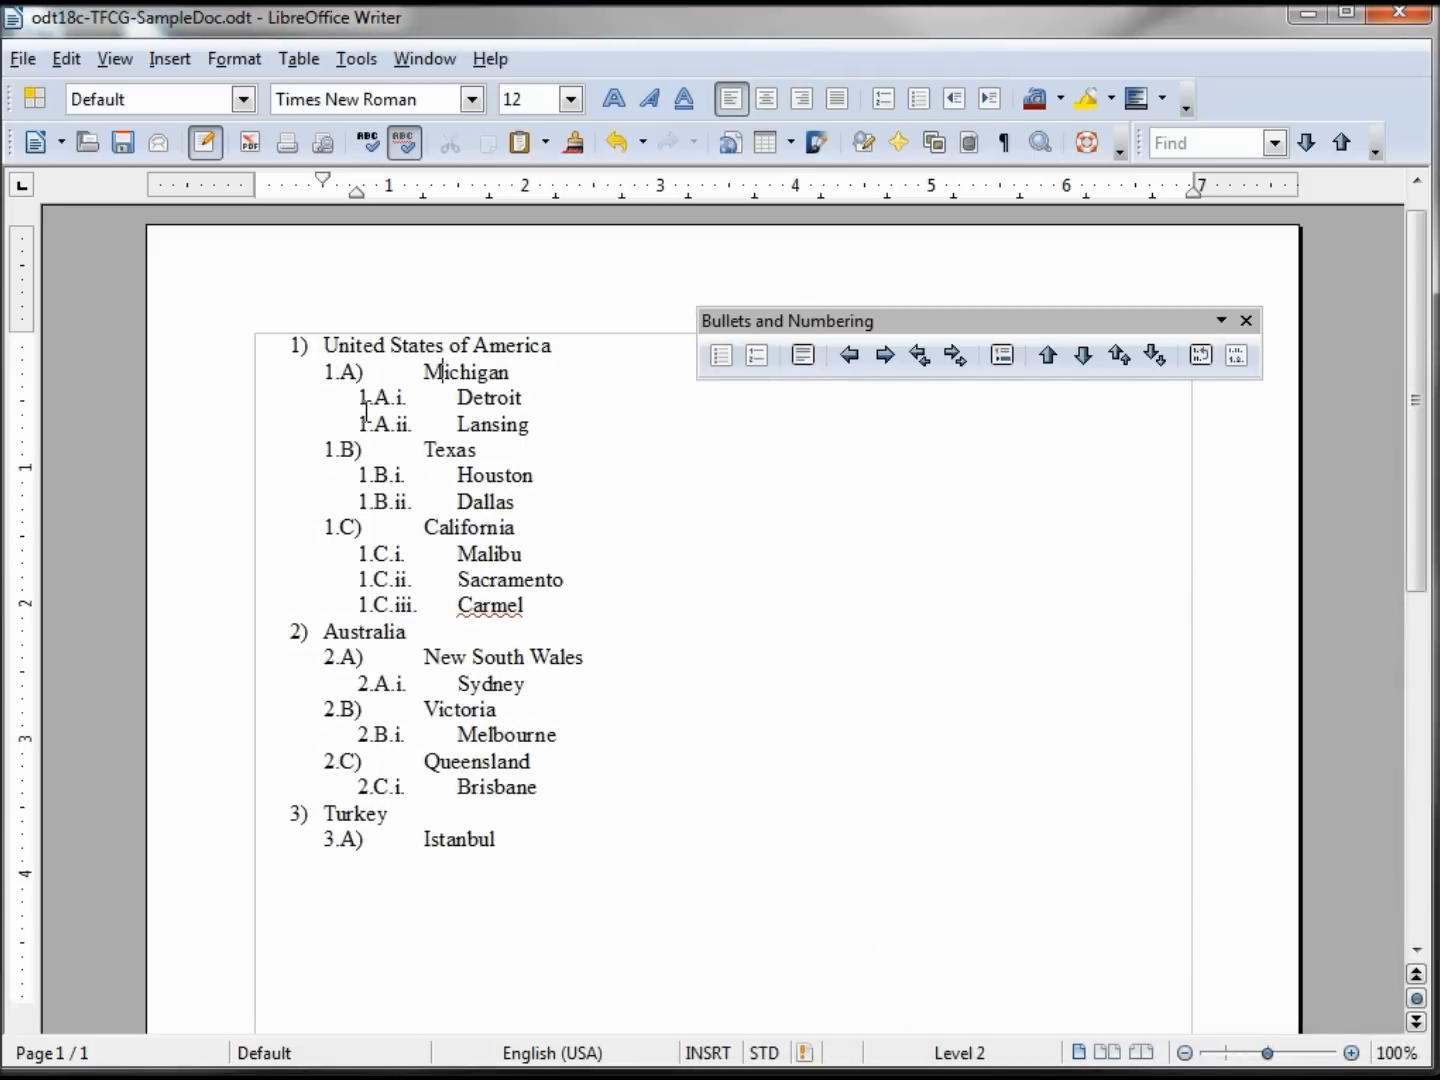